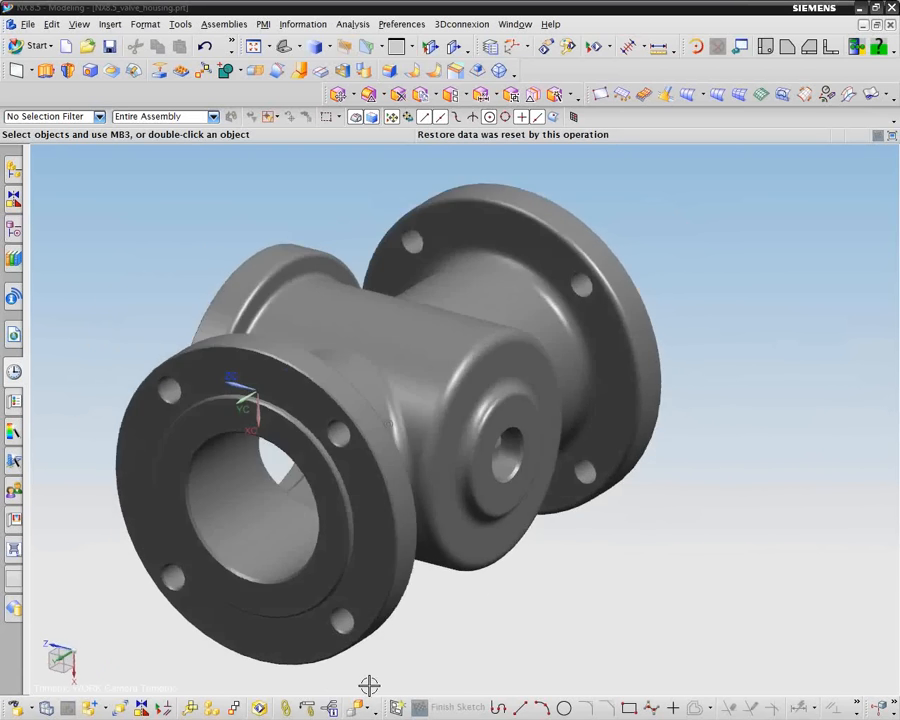
# Orbit the valve housing to look into the flanged opening on its other end
pyautogui.moveTo(368, 686); pyautogui.dragTo(160, 600)
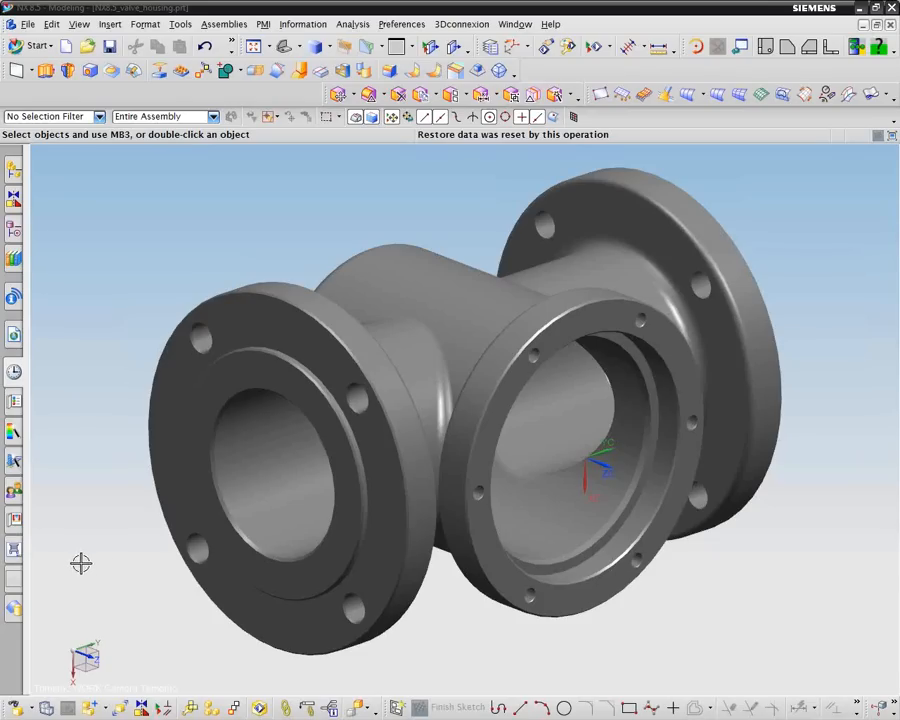
pyautogui.moveTo(104, 244)
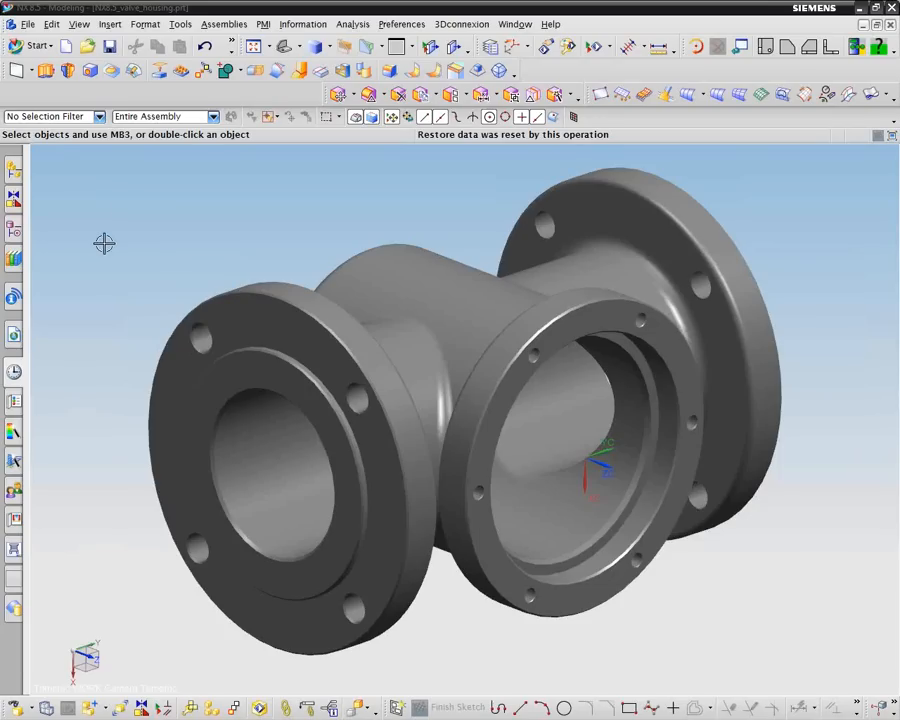
pyautogui.moveTo(392, 130)
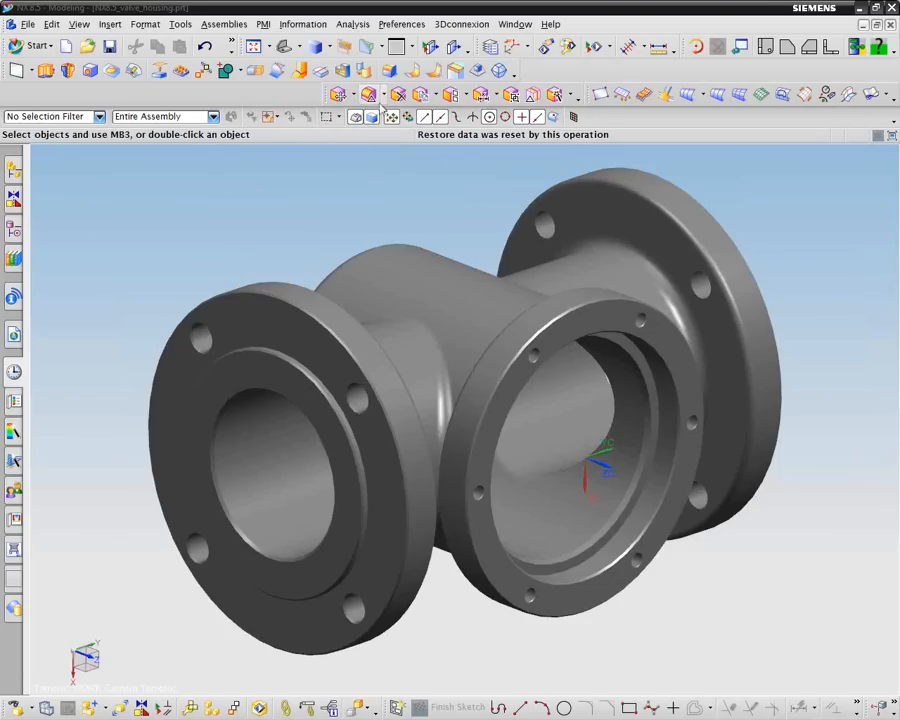
pyautogui.moveTo(108, 198)
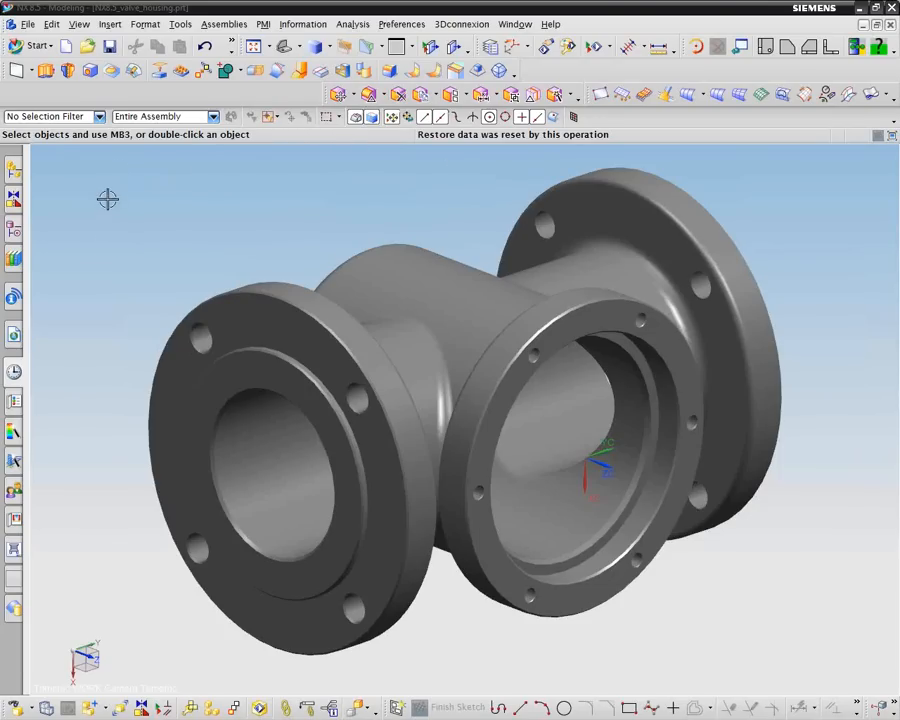
pyautogui.moveTo(108, 230)
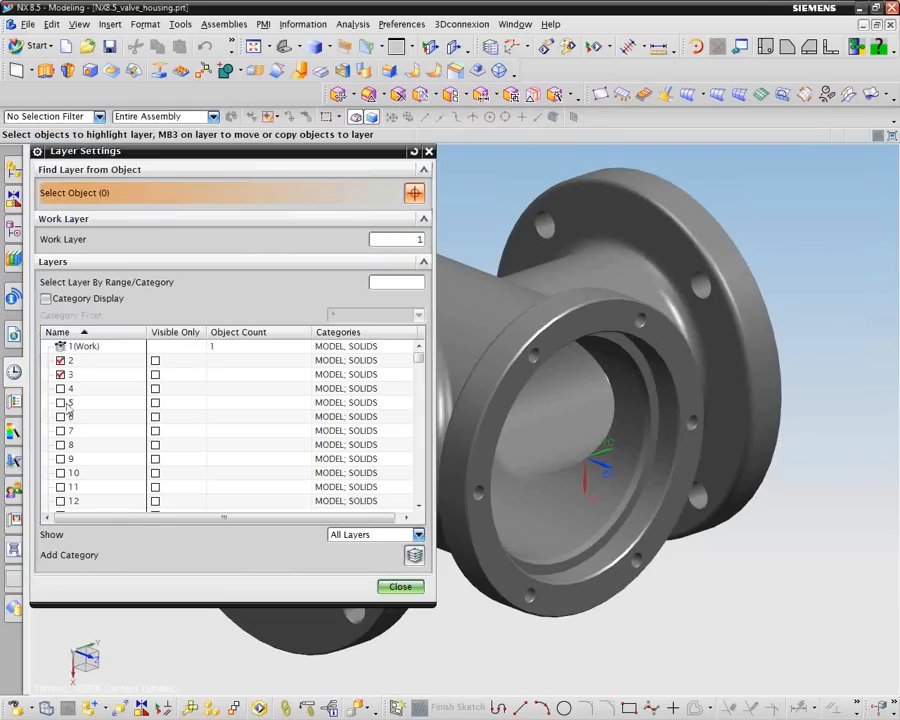
# Set layer 5 as the work layer in Layer Settings and return to the housing
pyautogui.click(60, 402)
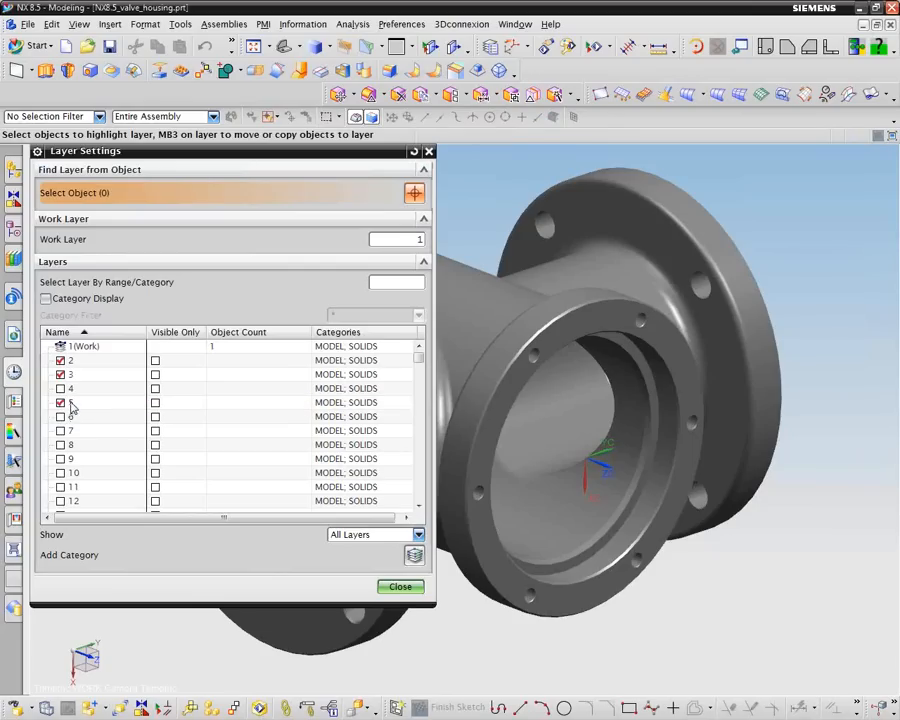
pyautogui.doubleClick(84, 402)
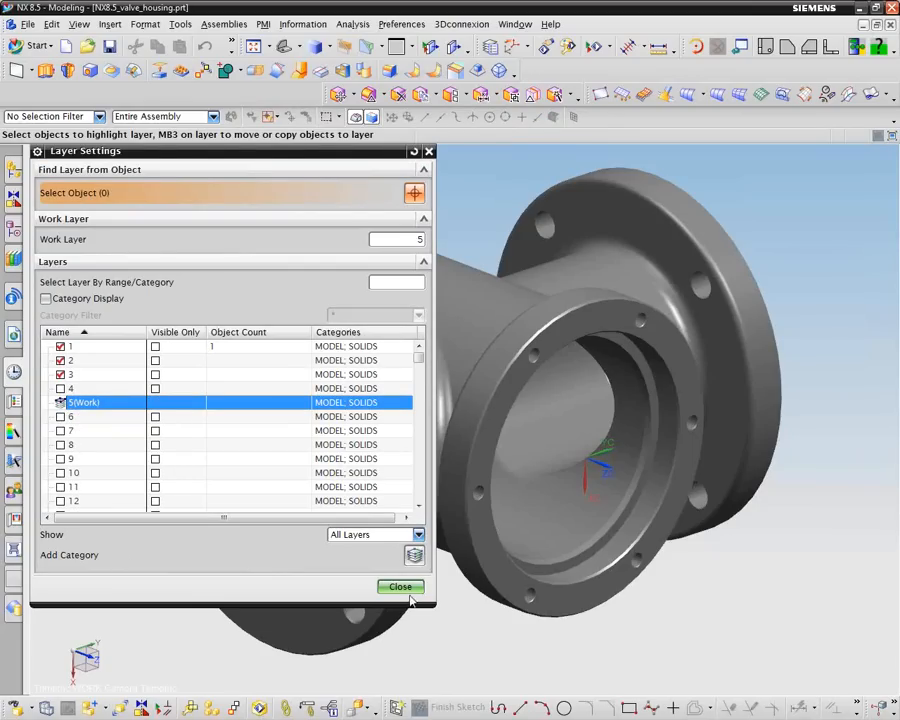
pyautogui.click(400, 588)
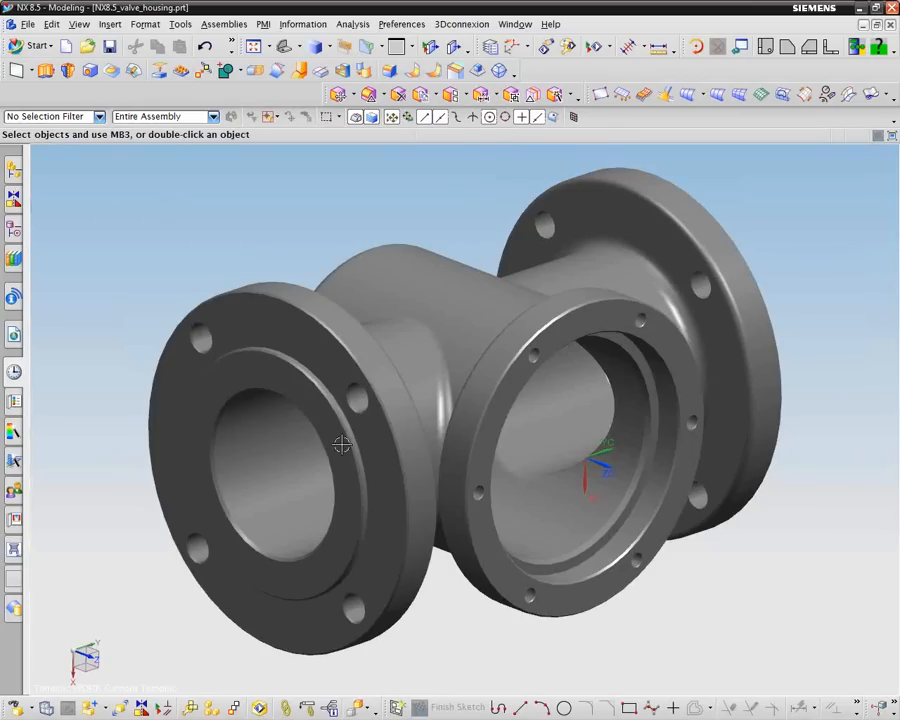
# Extract Geometry as Body on the housing with Hide Original checked
pyautogui.click(110, 24)
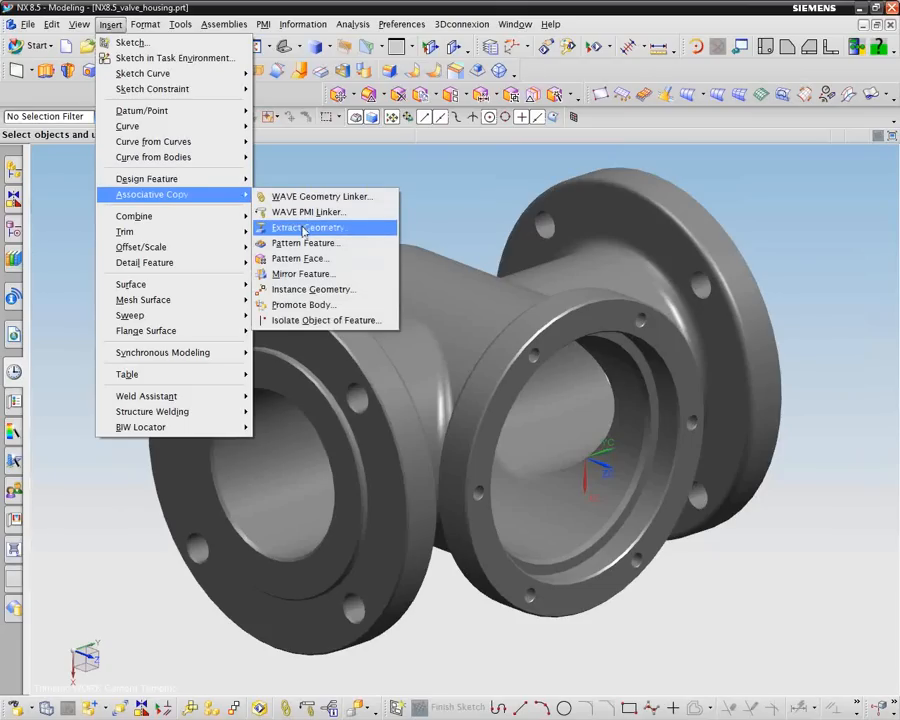
pyautogui.click(308, 228)
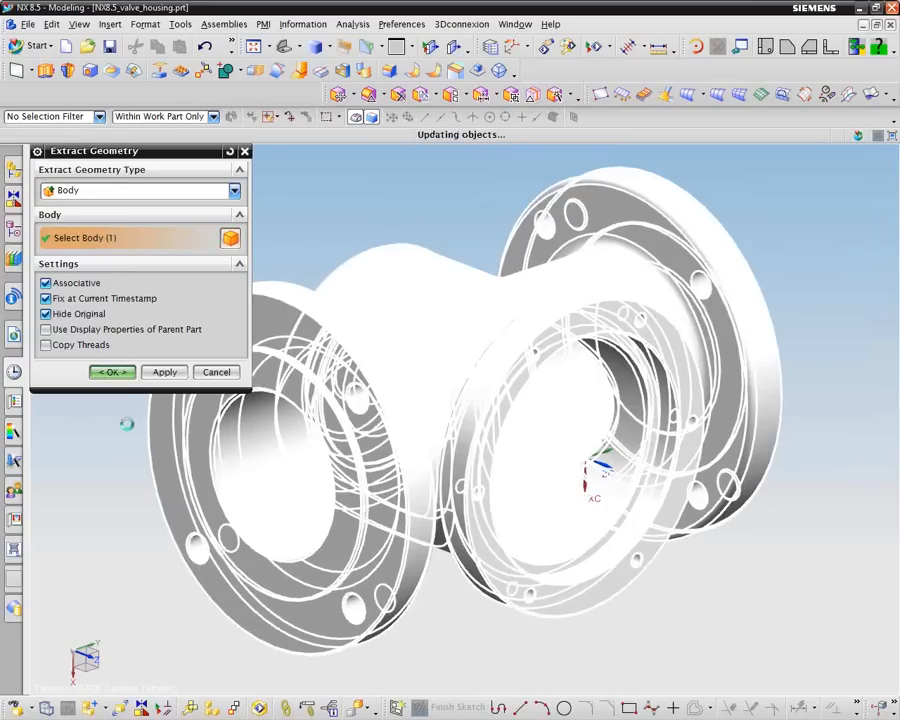
pyautogui.click(112, 372)
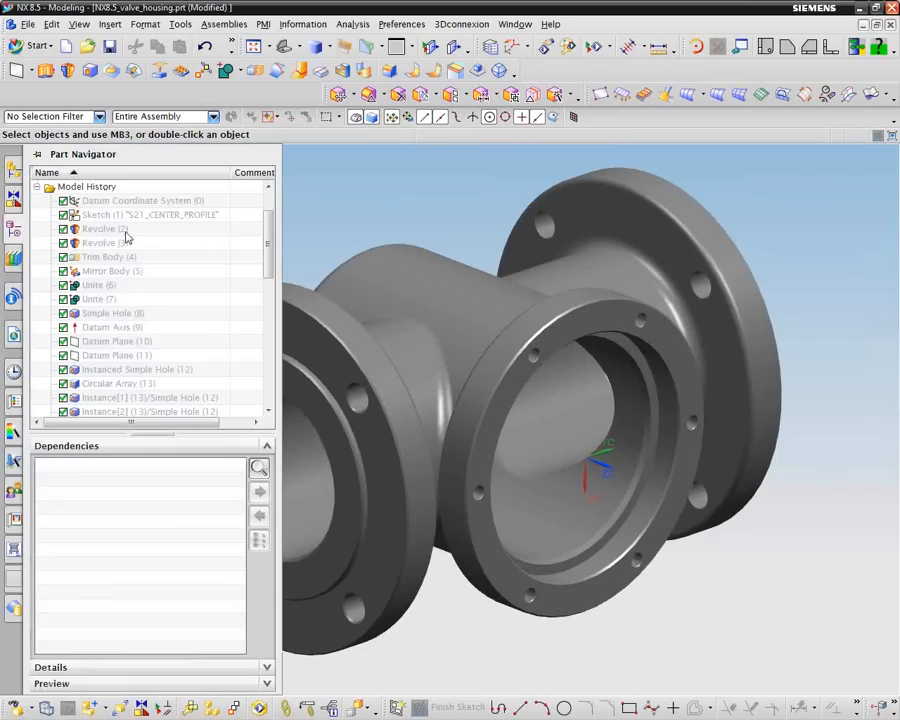
pyautogui.scroll(-3)
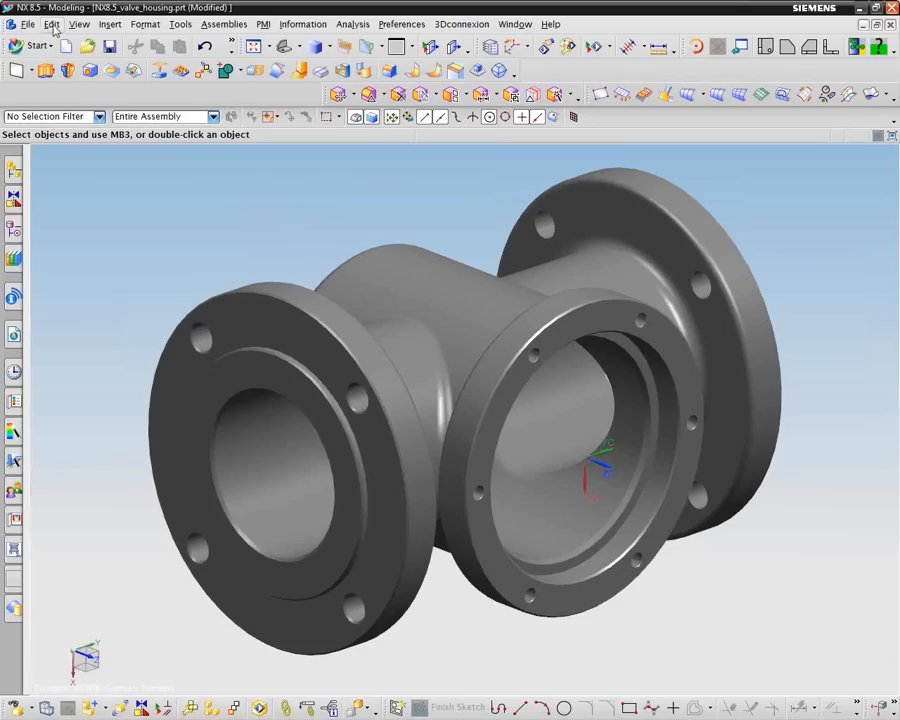
# Recolour the extracted housing body blue through Edit Object Display
pyautogui.click(52, 24)
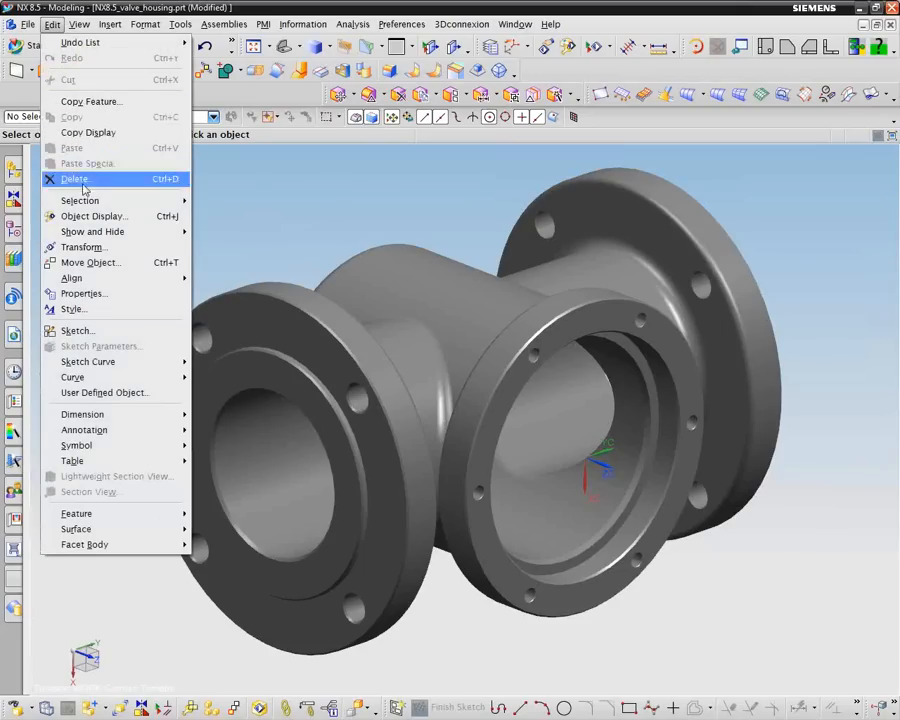
pyautogui.moveTo(84, 248)
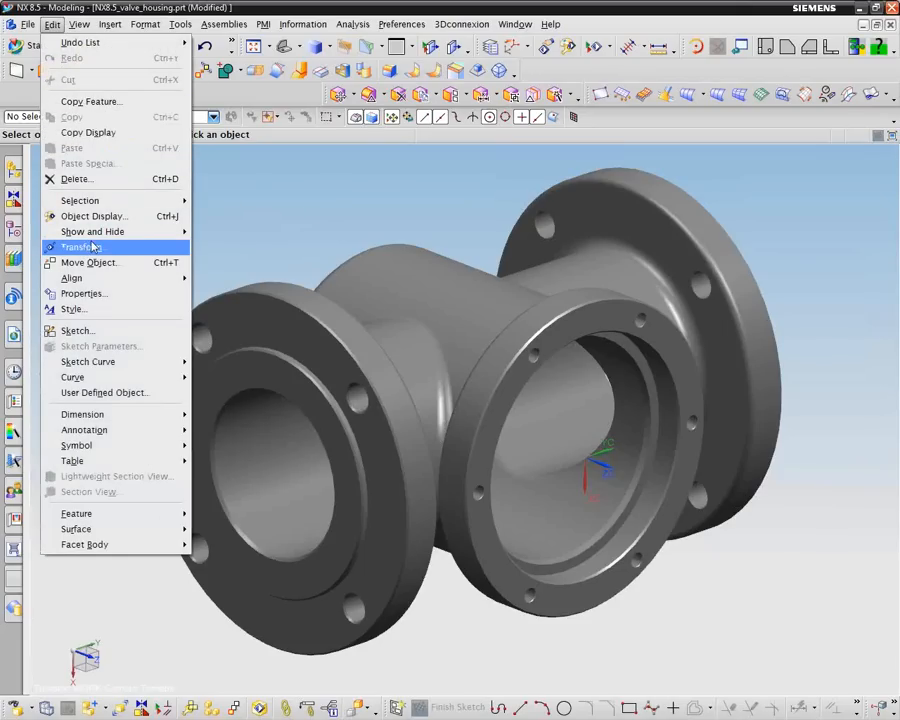
pyautogui.click(82, 248)
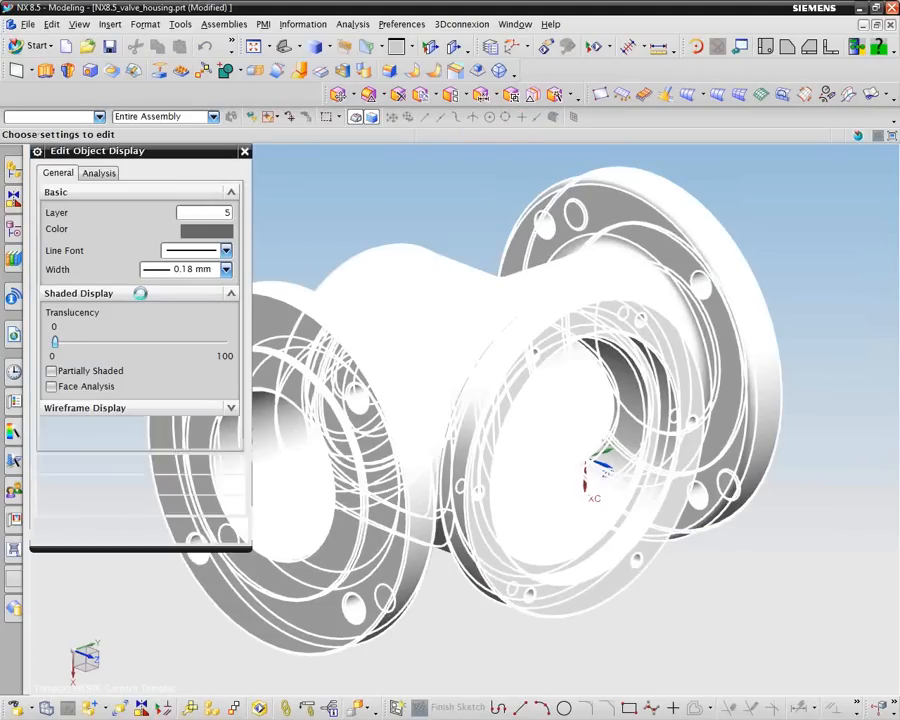
pyautogui.click(204, 228)
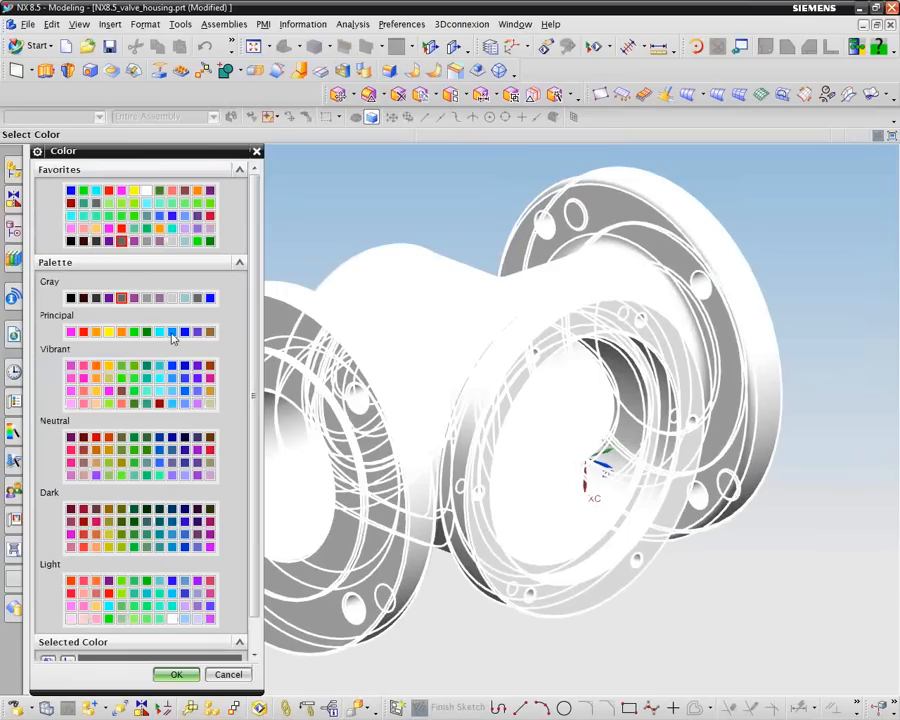
pyautogui.click(172, 332)
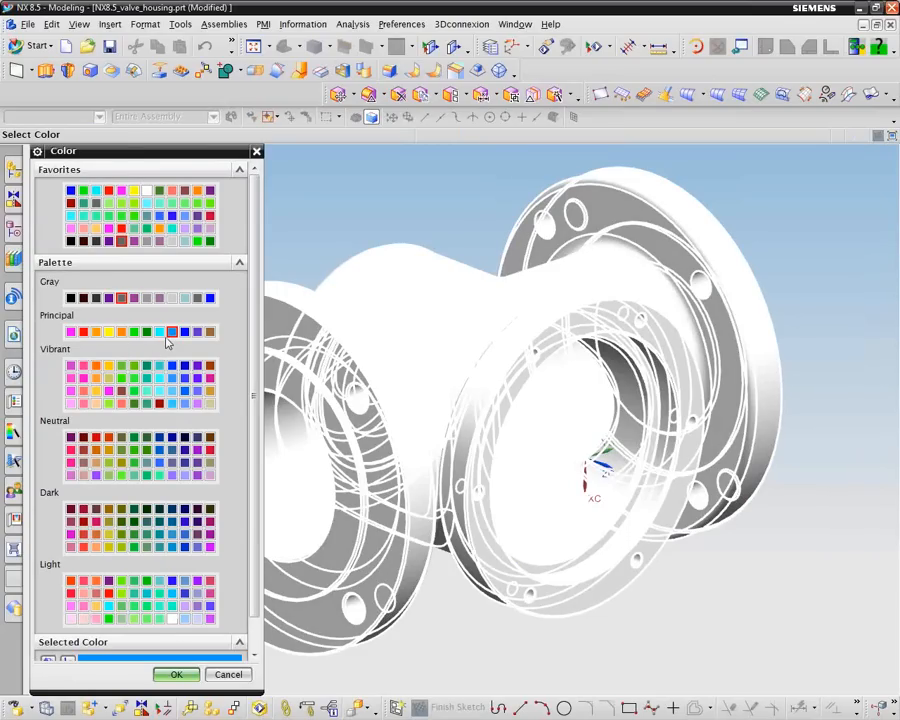
pyautogui.click(176, 674)
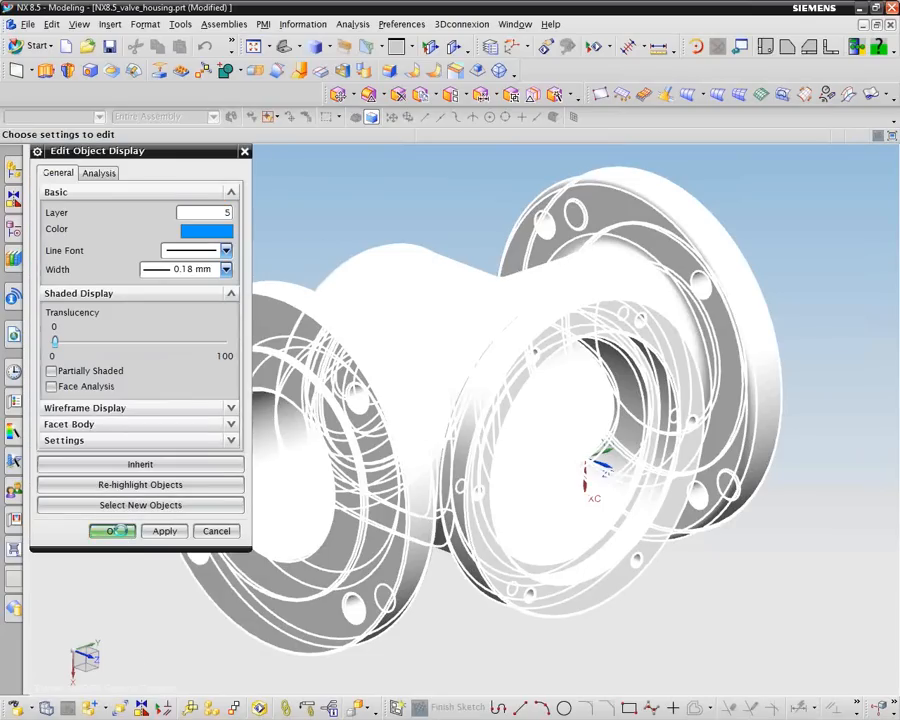
pyautogui.click(112, 532)
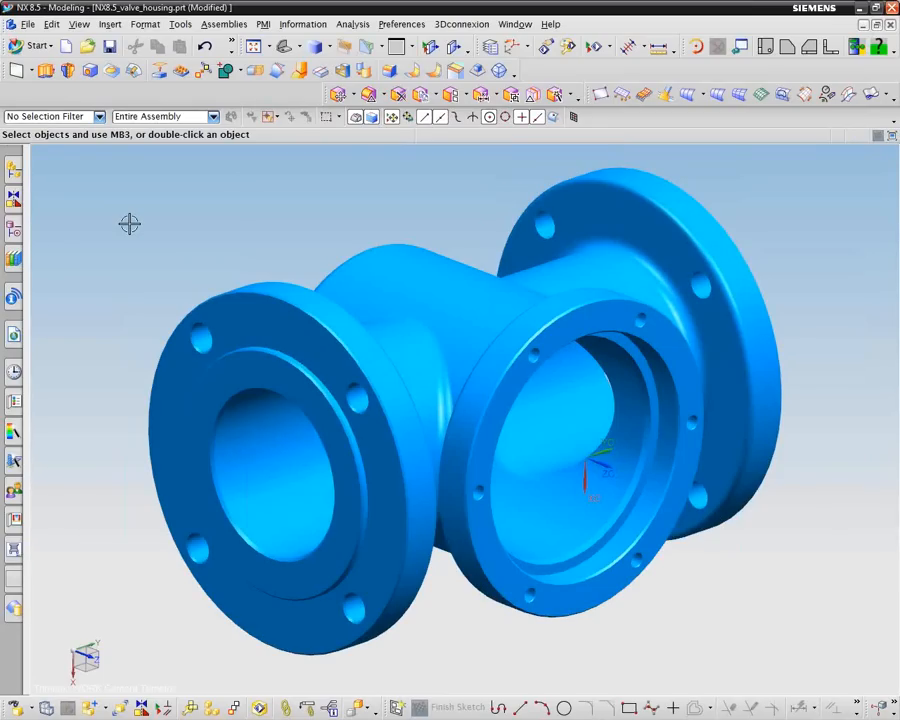
# Delete Face with Type Hole to remove every bolt hole from both flanges
pyautogui.click(234, 190)
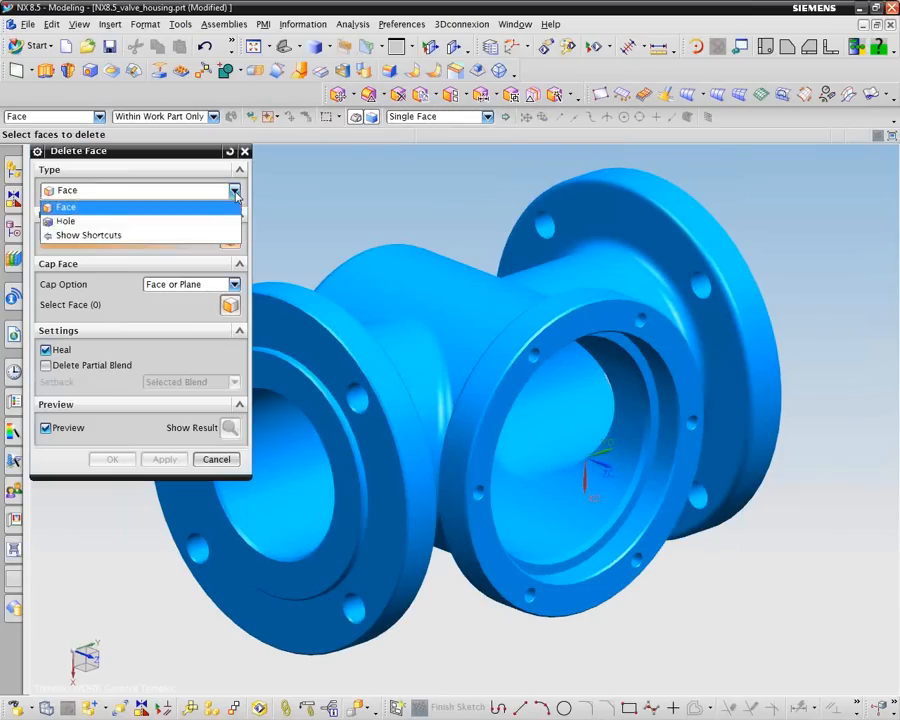
pyautogui.click(64, 206)
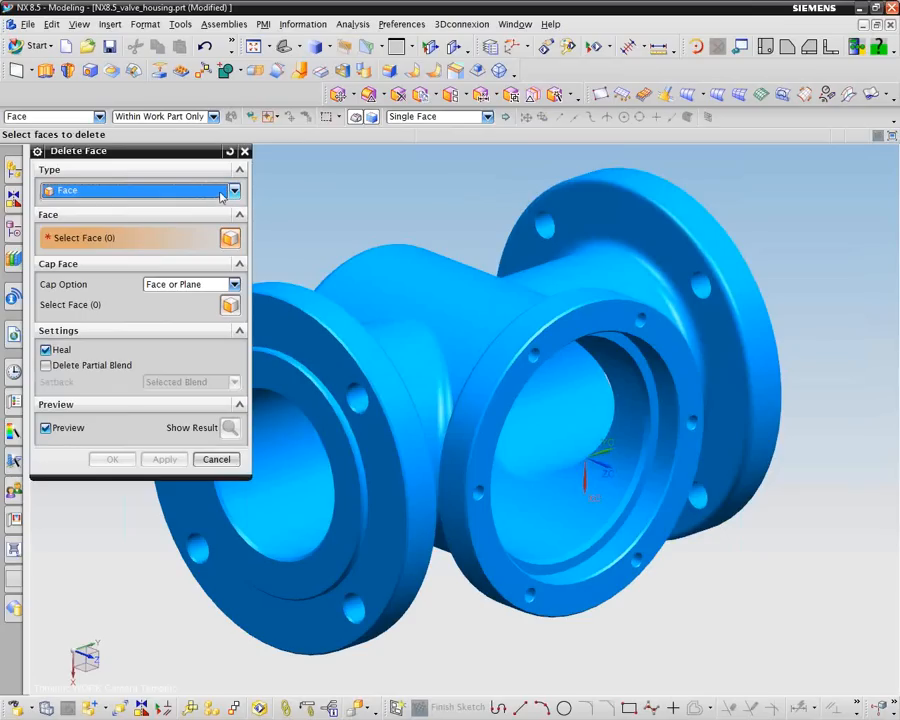
pyautogui.click(232, 190)
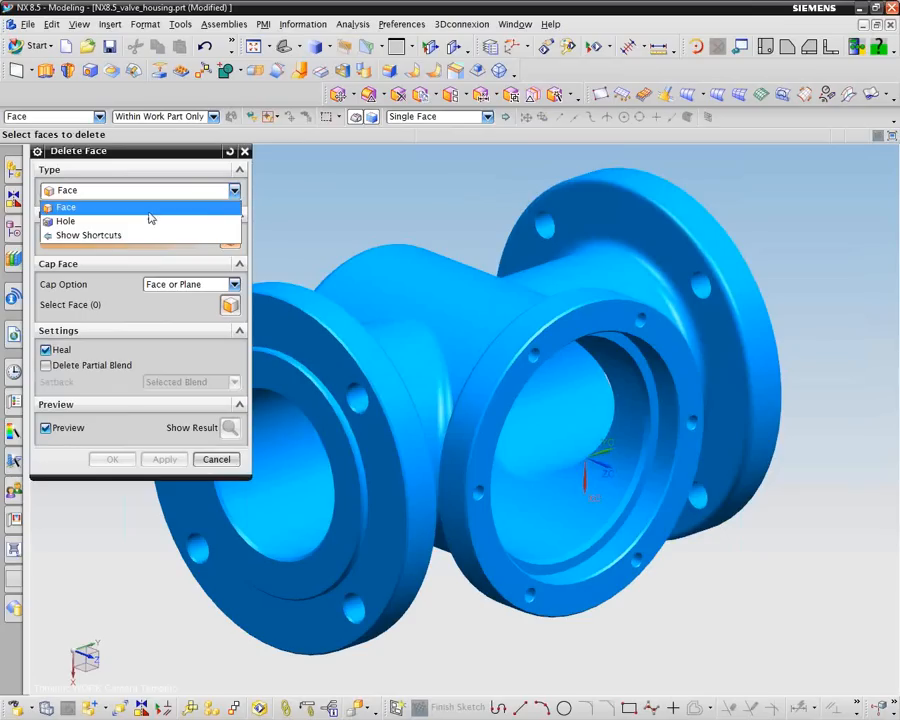
pyautogui.click(64, 220)
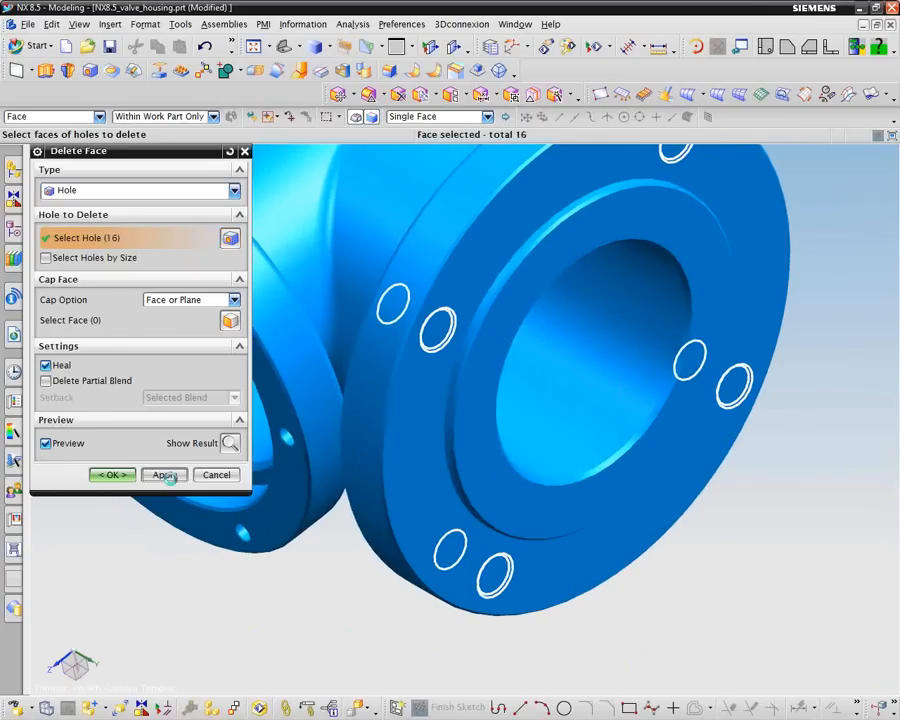
pyautogui.click(164, 474)
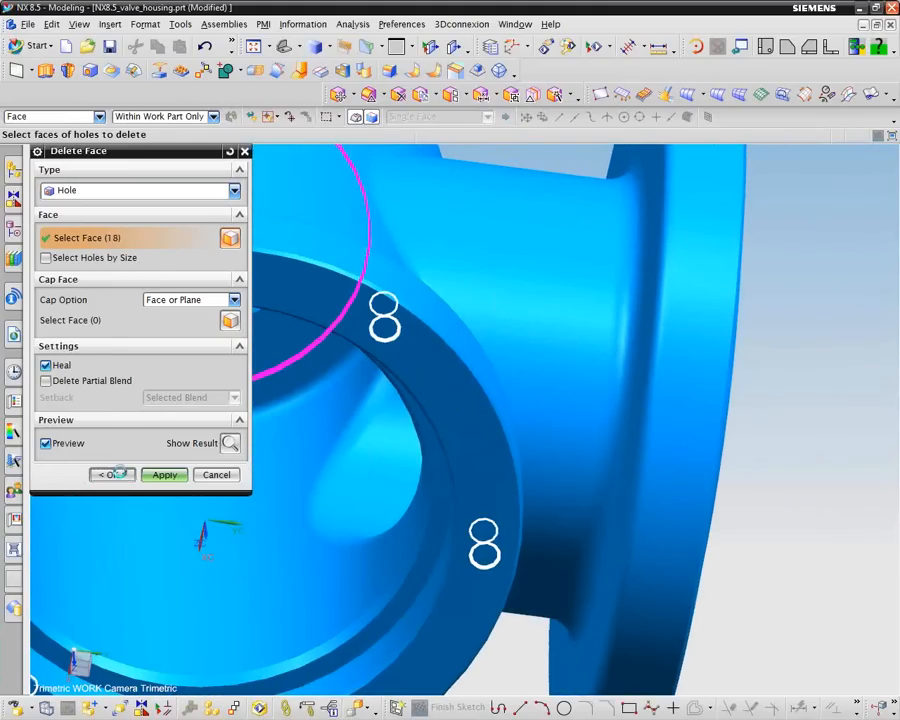
pyautogui.click(112, 474)
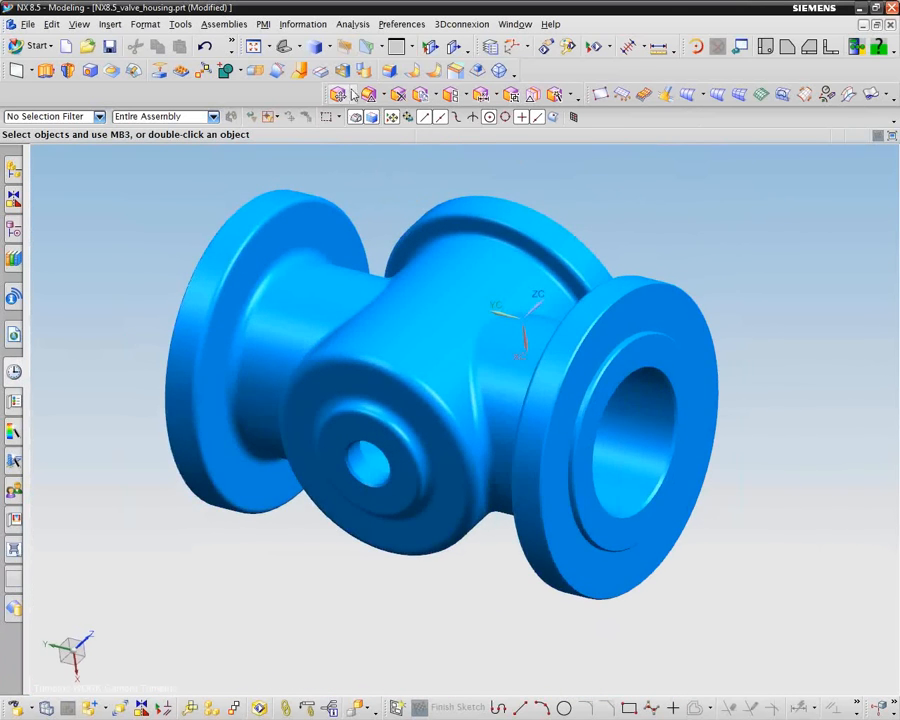
# Resize Face: side port hole to .75 diameter, then flange bore recess ring to 4.5
pyautogui.click(340, 94)
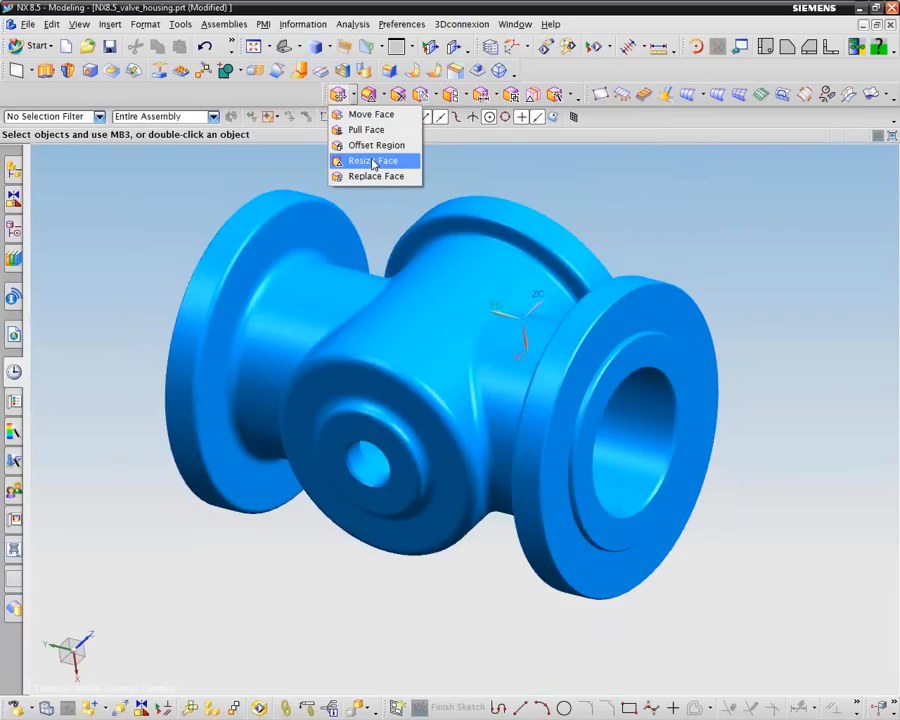
pyautogui.click(372, 160)
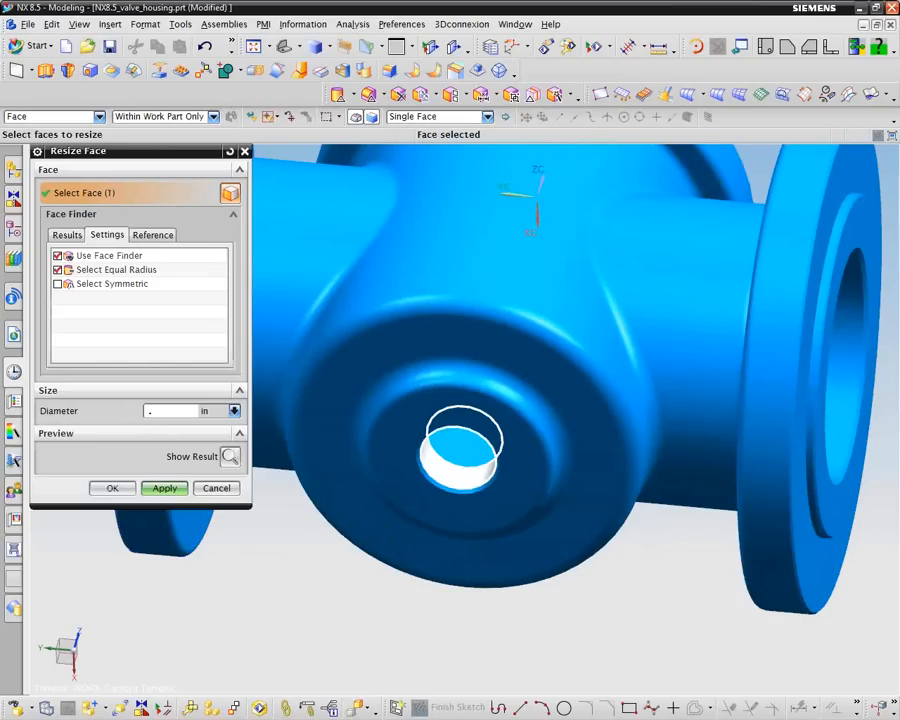
pyautogui.write('.7')
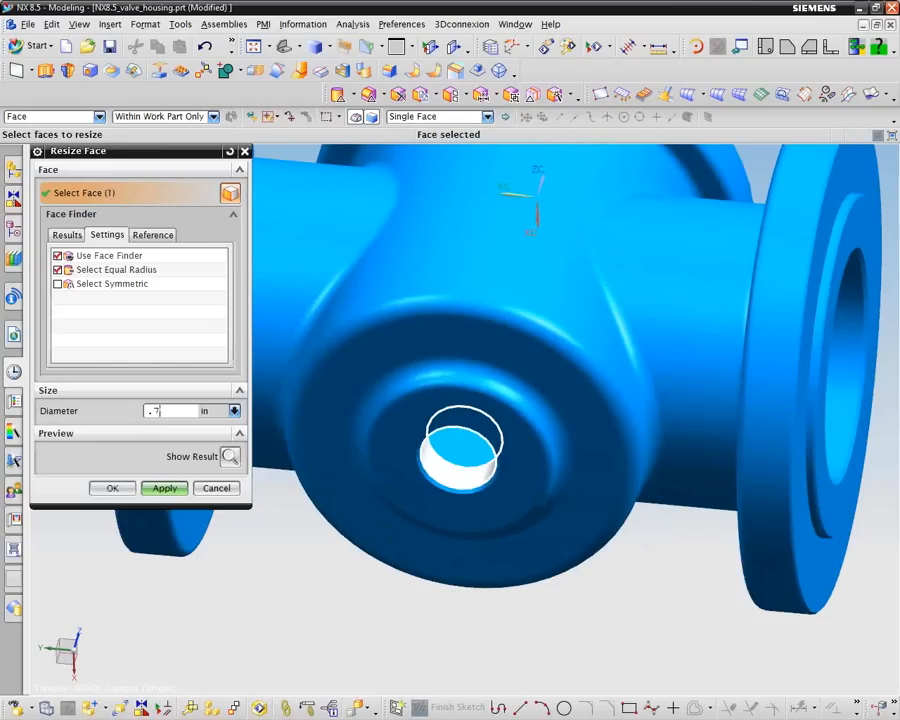
pyautogui.write('5')
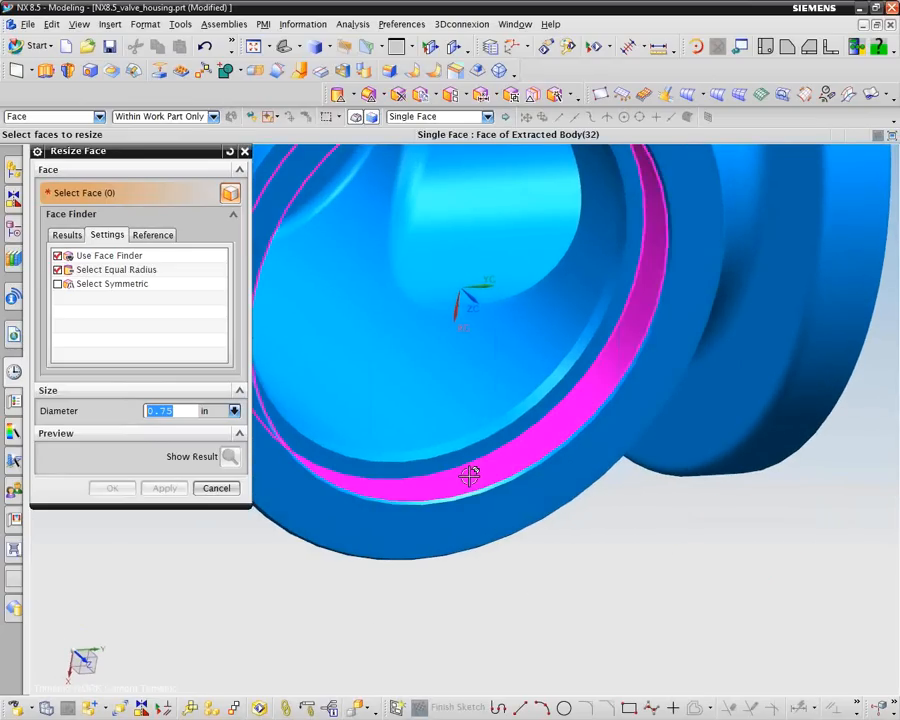
pyautogui.click(470, 476)
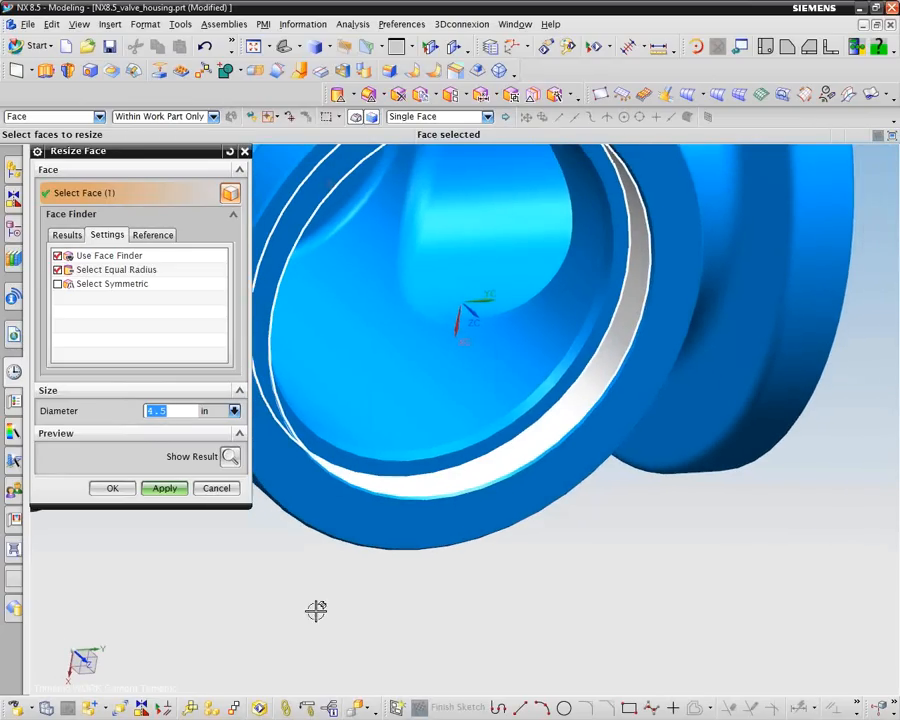
pyautogui.write('4.5')
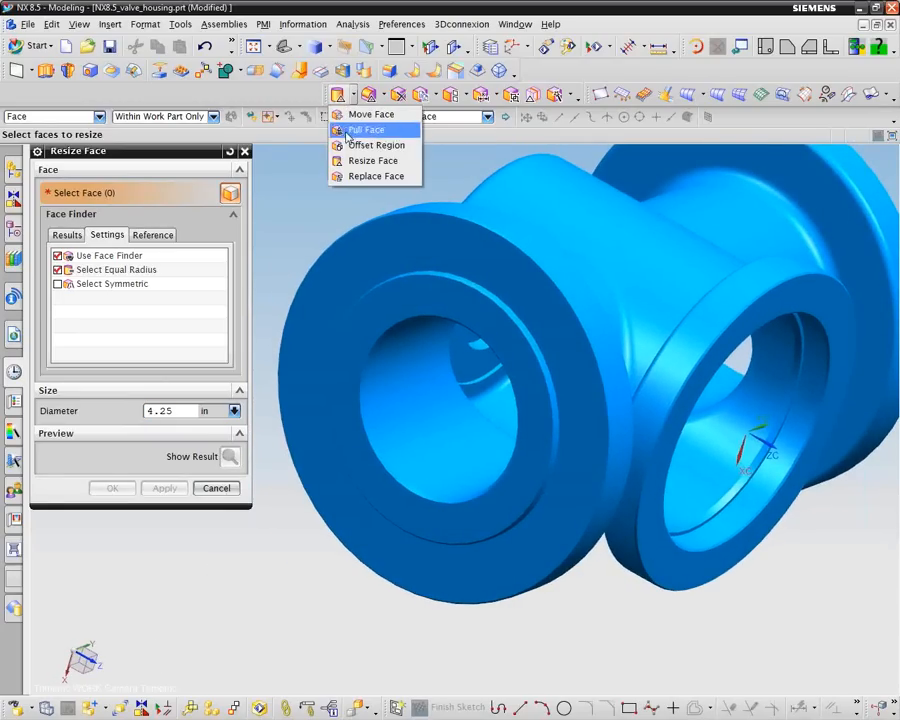
# Move Face by Distance .1 outward on the flange faces, then on the bore face
pyautogui.click(216, 488)
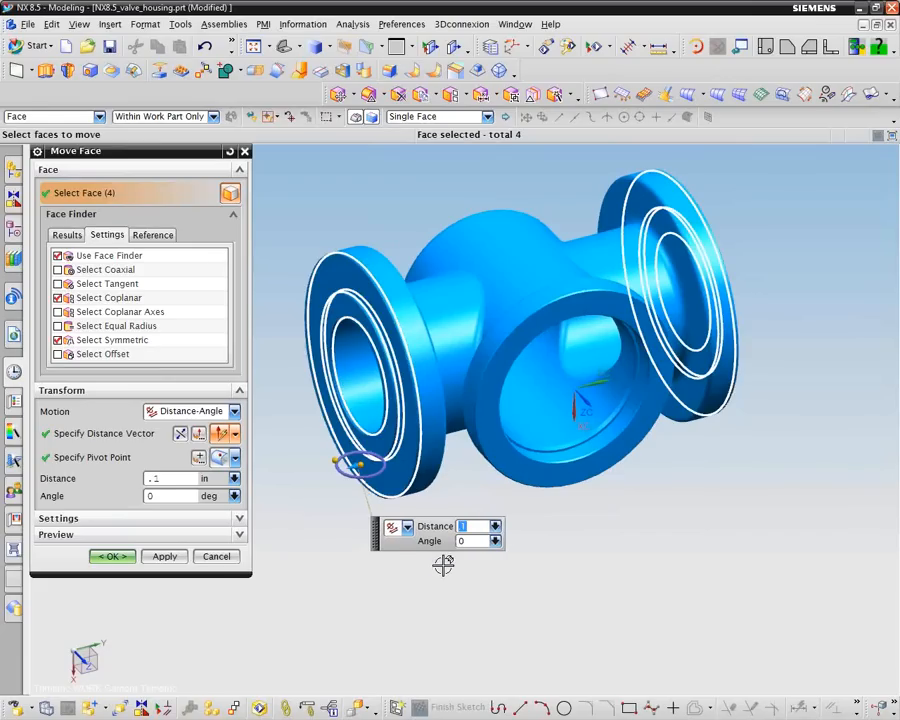
pyautogui.click(164, 556)
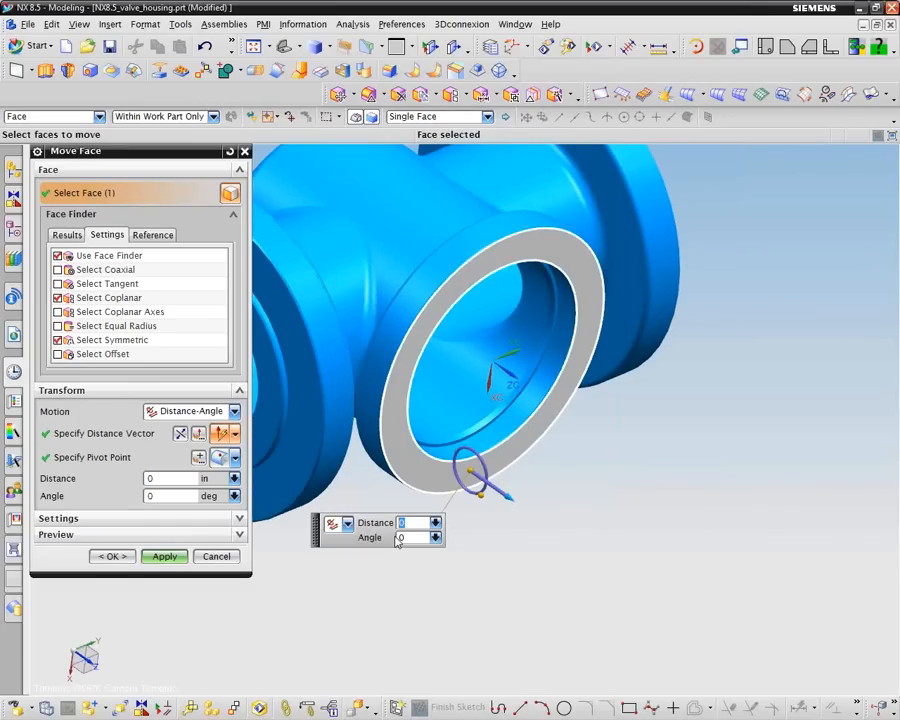
pyautogui.write('.1')
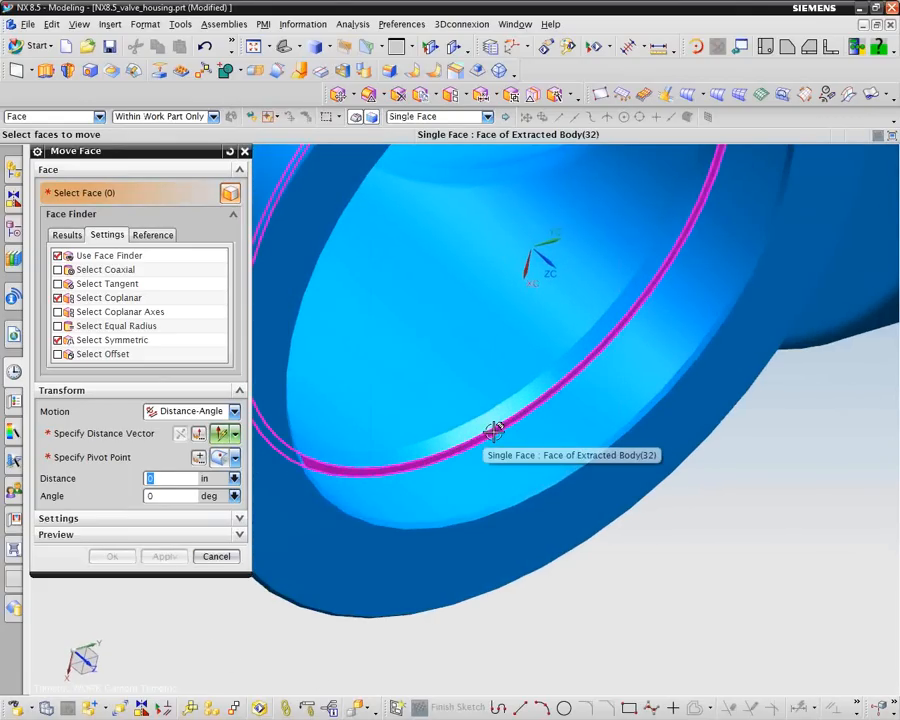
pyautogui.click(496, 432)
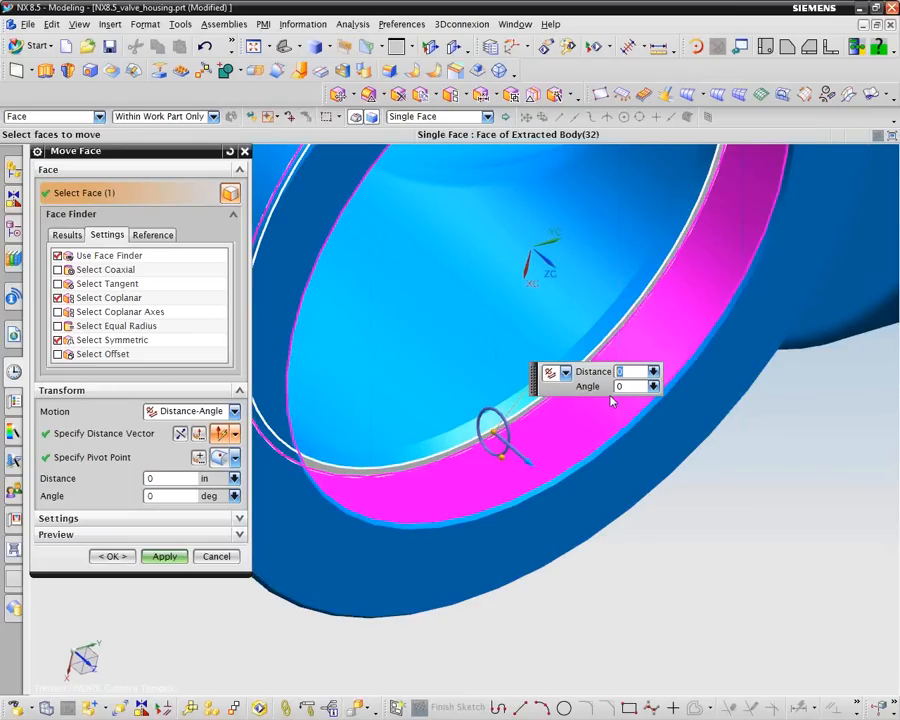
pyautogui.write('.1')
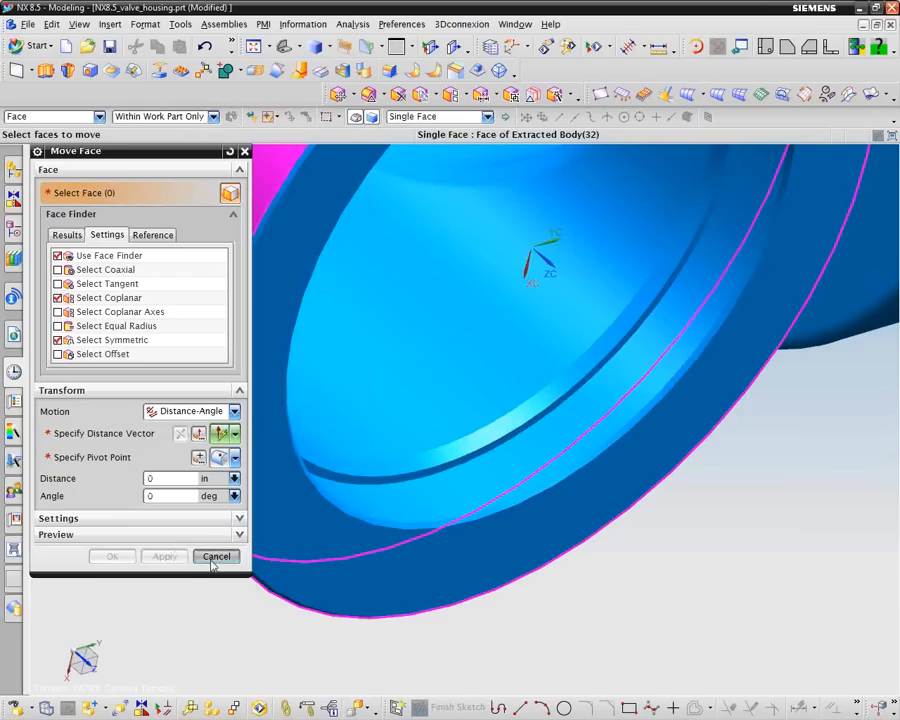
pyautogui.click(216, 556)
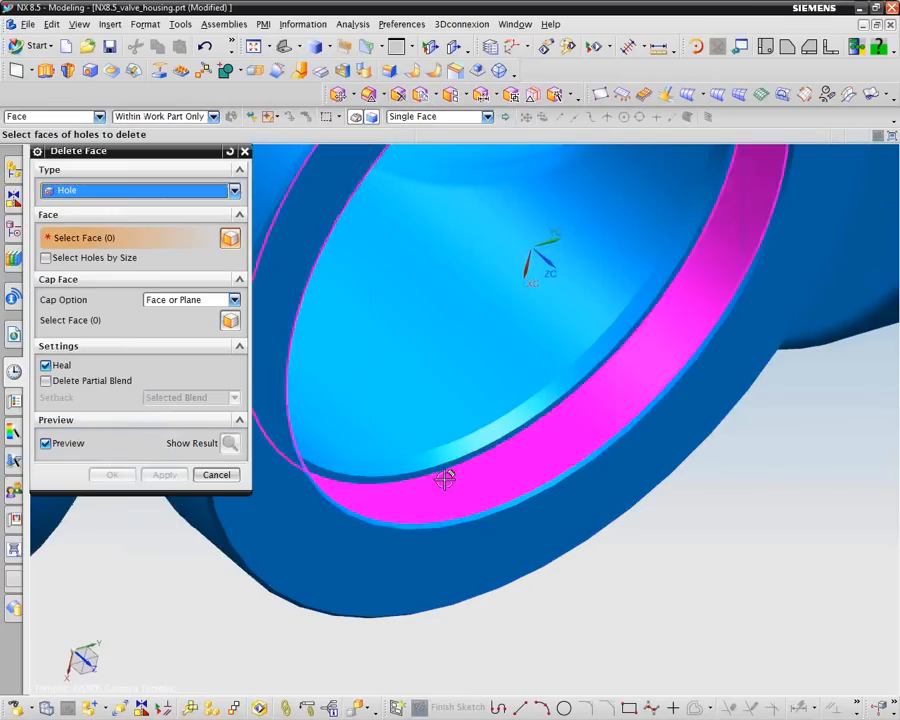
# Delete the ring groove faces inside the bore using Delete Face with Type Face
pyautogui.click(444, 478)
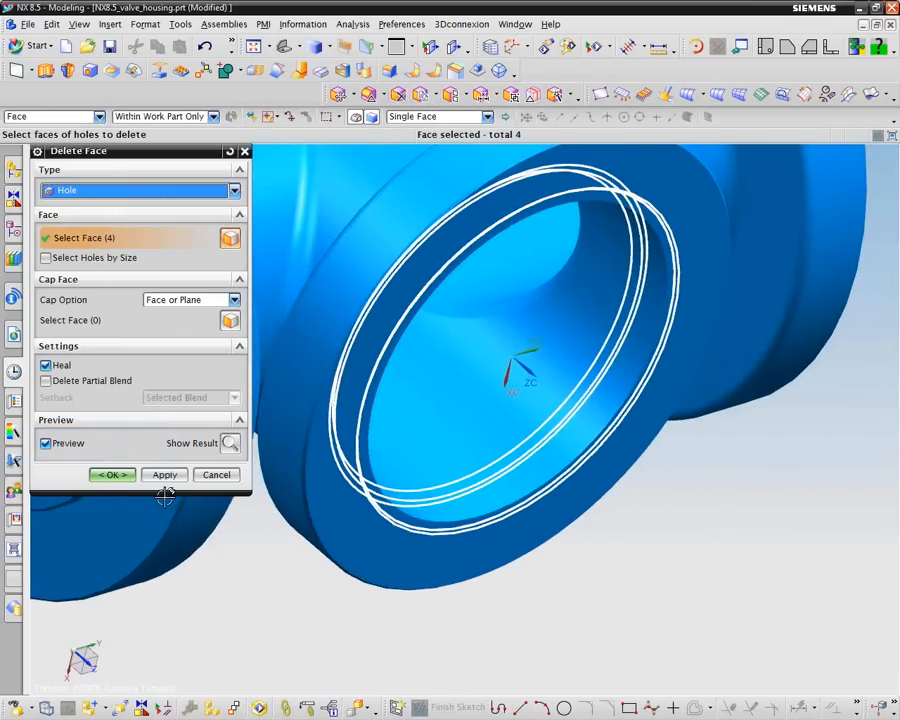
pyautogui.click(234, 190)
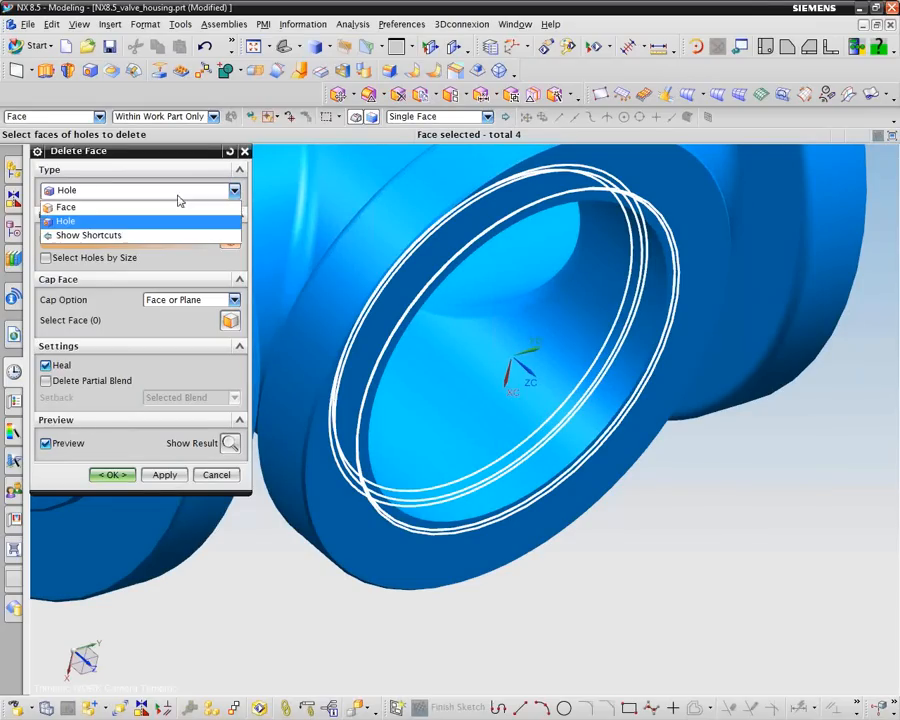
pyautogui.click(66, 206)
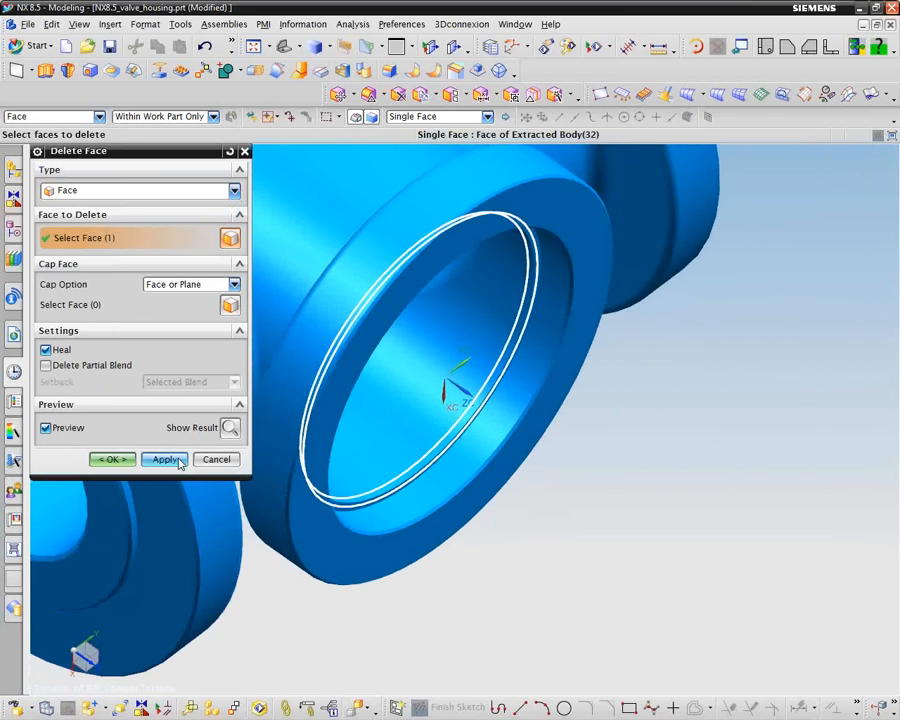
pyautogui.click(164, 458)
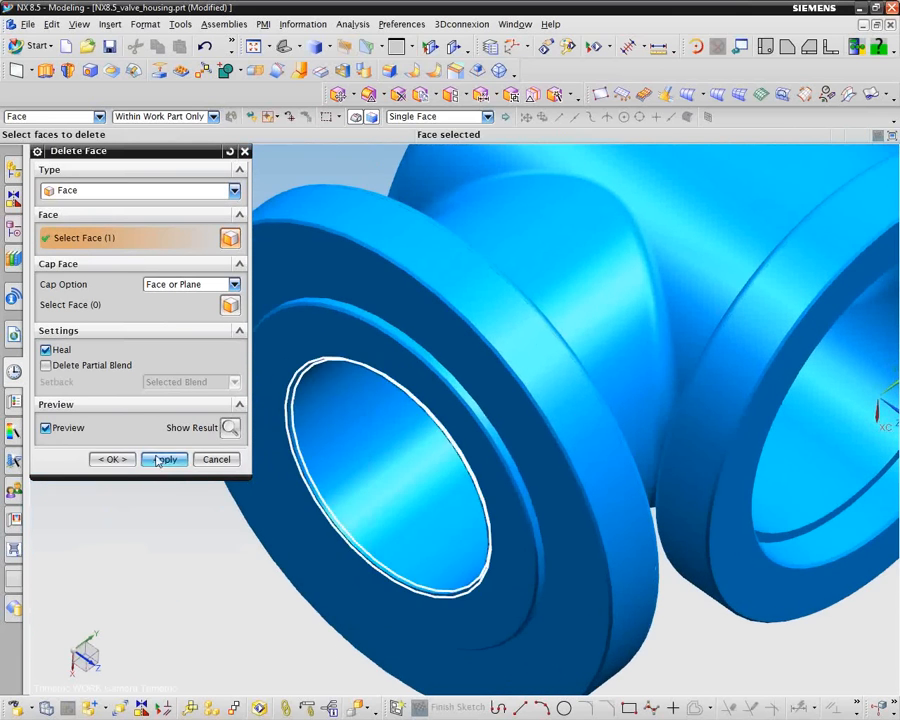
# Delete the edge faces around each bore opening, leaving smooth bores
pyautogui.click(164, 458)
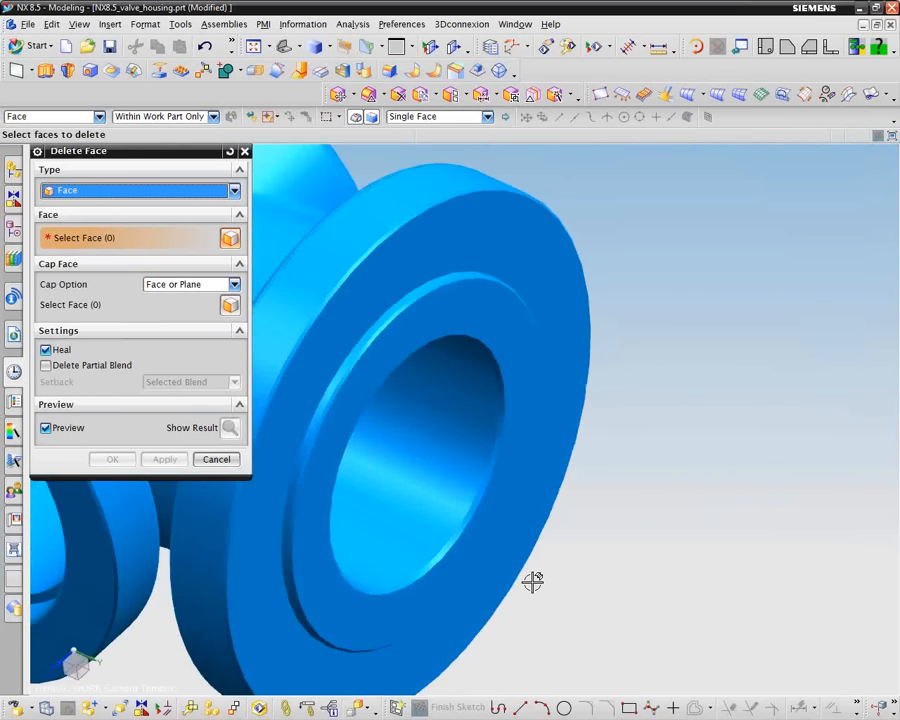
pyautogui.click(480, 420)
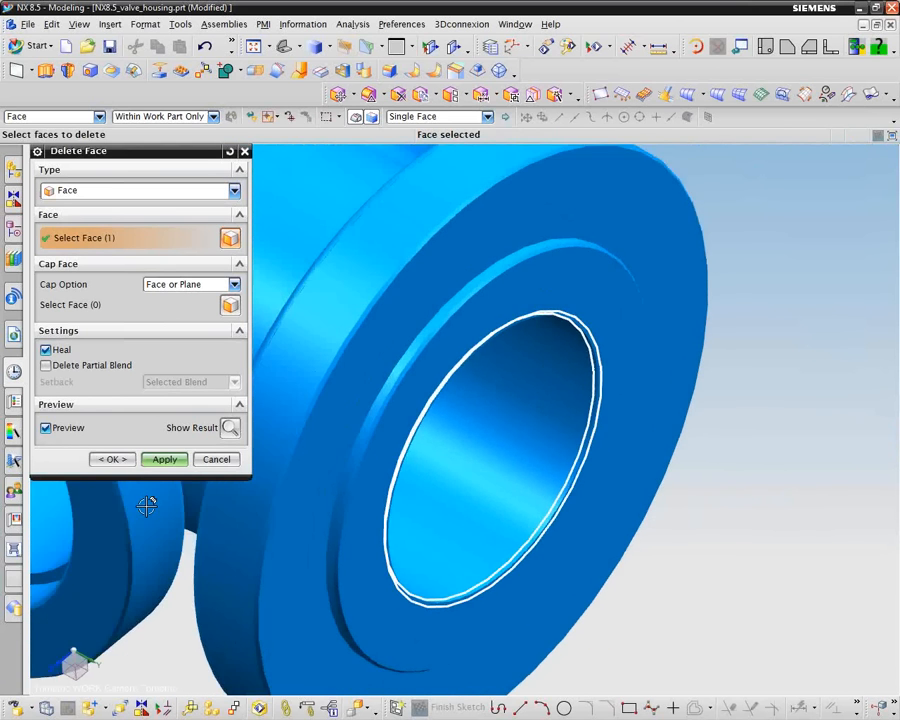
pyautogui.click(164, 458)
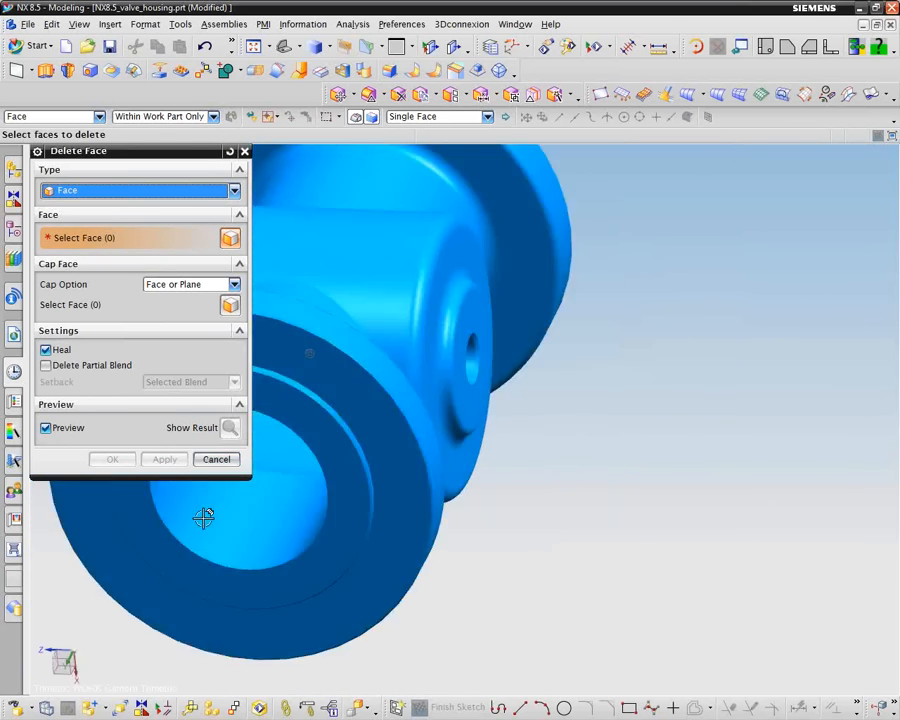
pyautogui.click(216, 458)
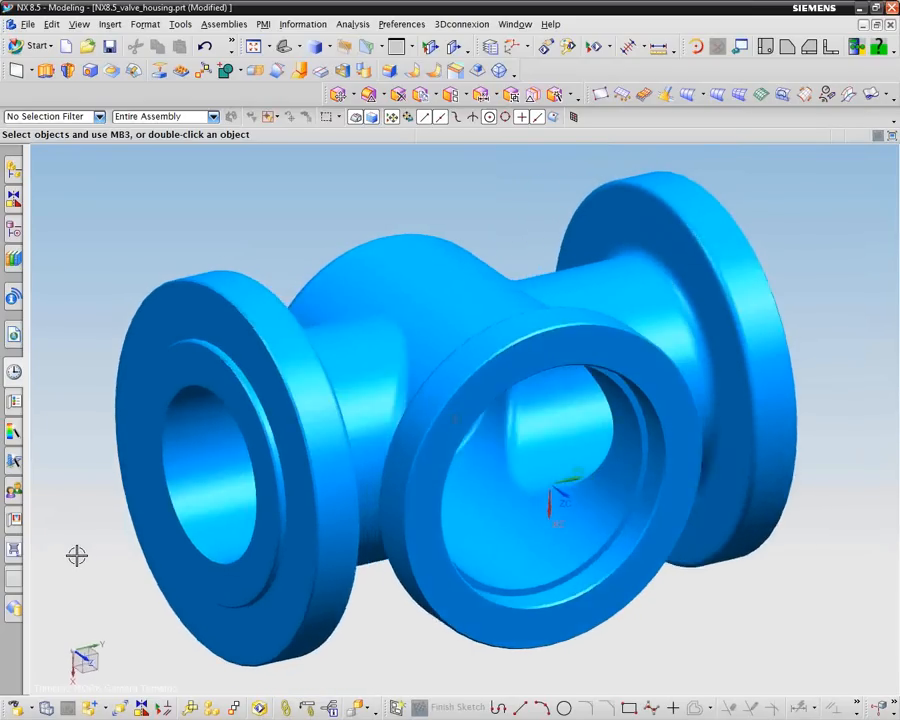
pyautogui.click(212, 530)
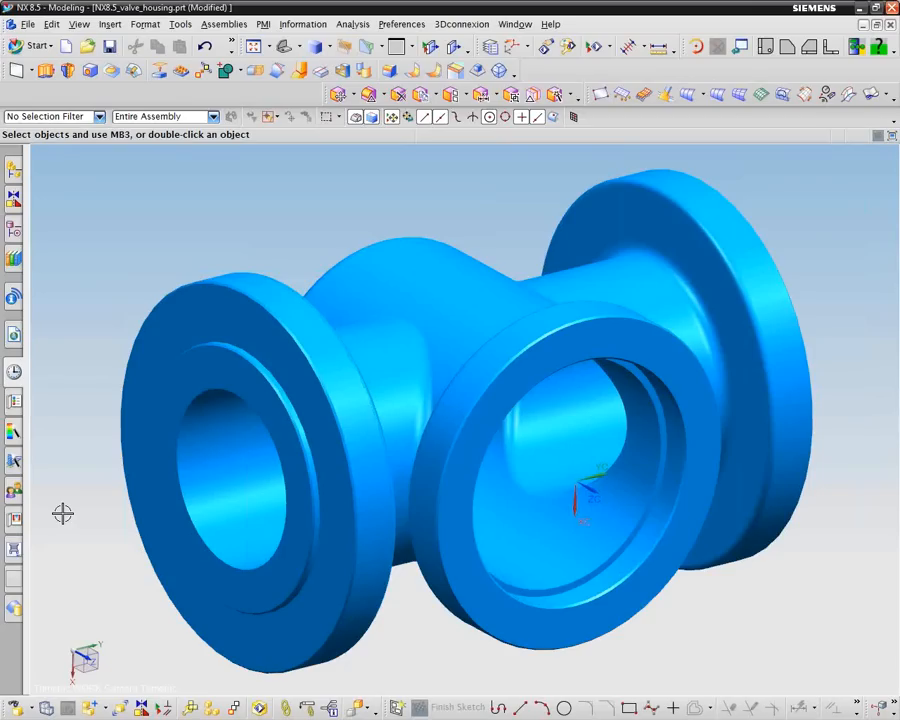
pyautogui.click(144, 24)
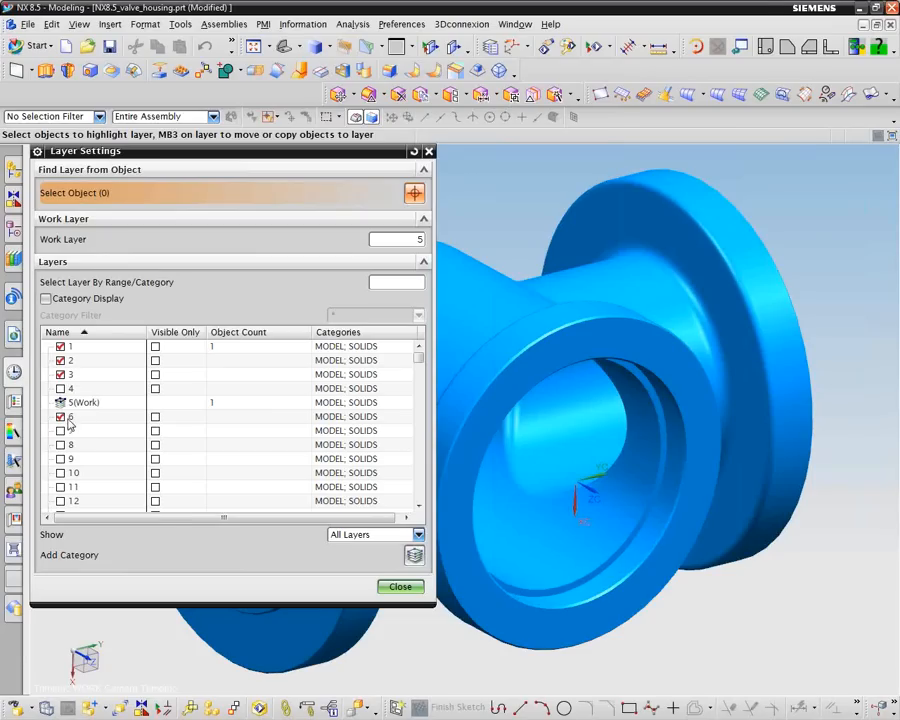
# Set layer 6 as the work layer in Layer Settings
pyautogui.doubleClick(80, 416)
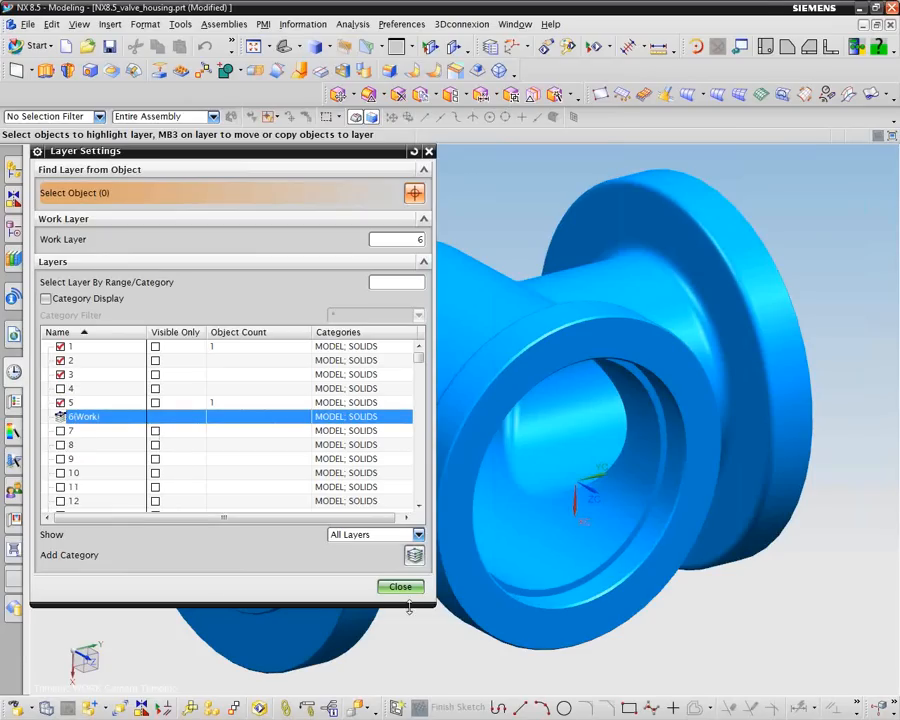
pyautogui.click(400, 588)
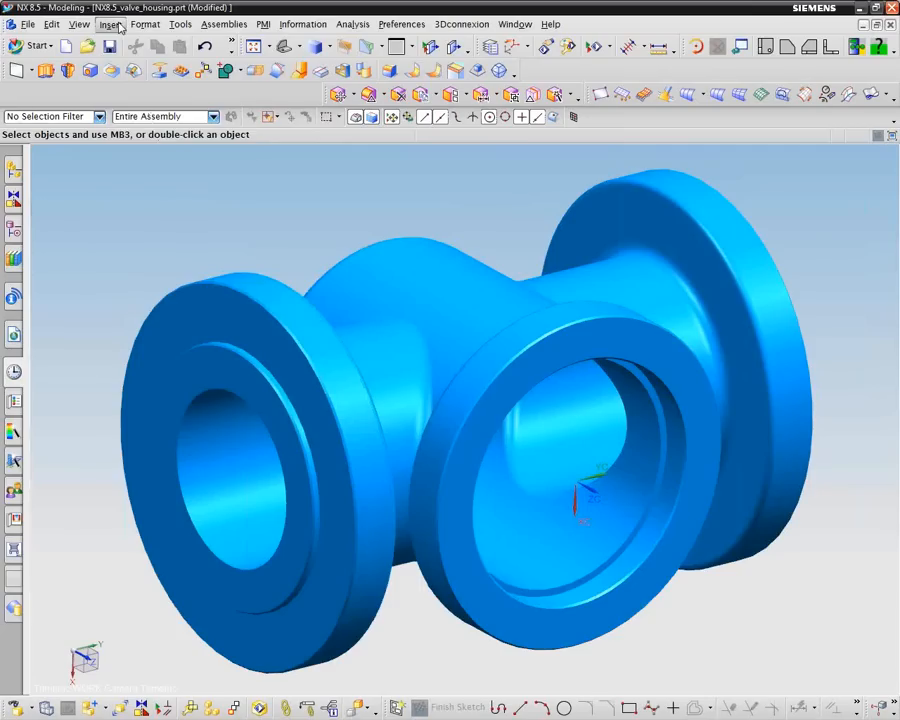
# Extract Geometry as Body on the blue stock solid with Hide Original checked
pyautogui.click(110, 24)
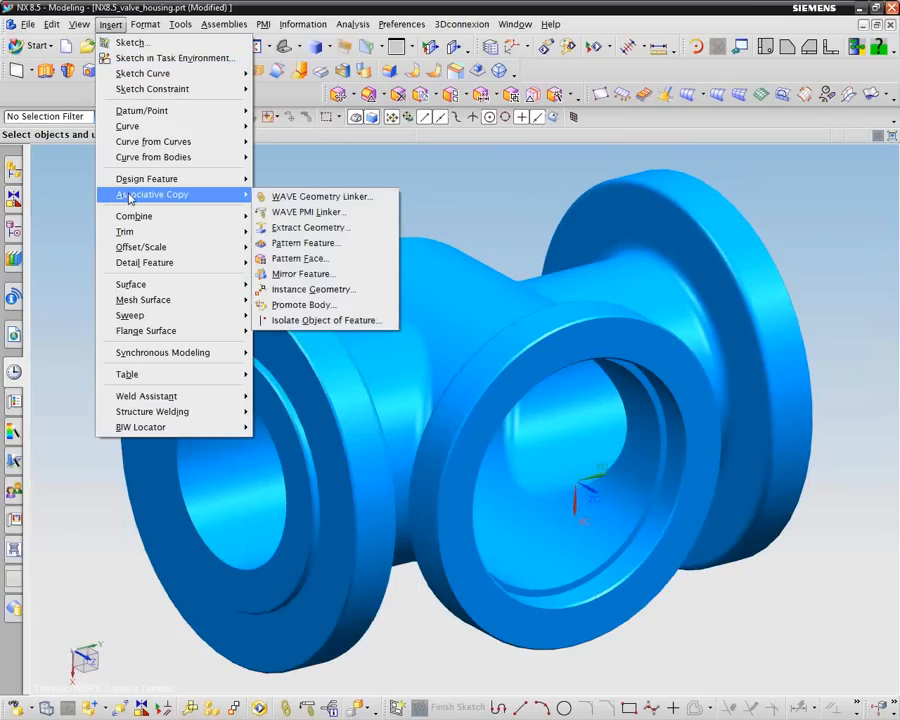
pyautogui.moveTo(230, 198)
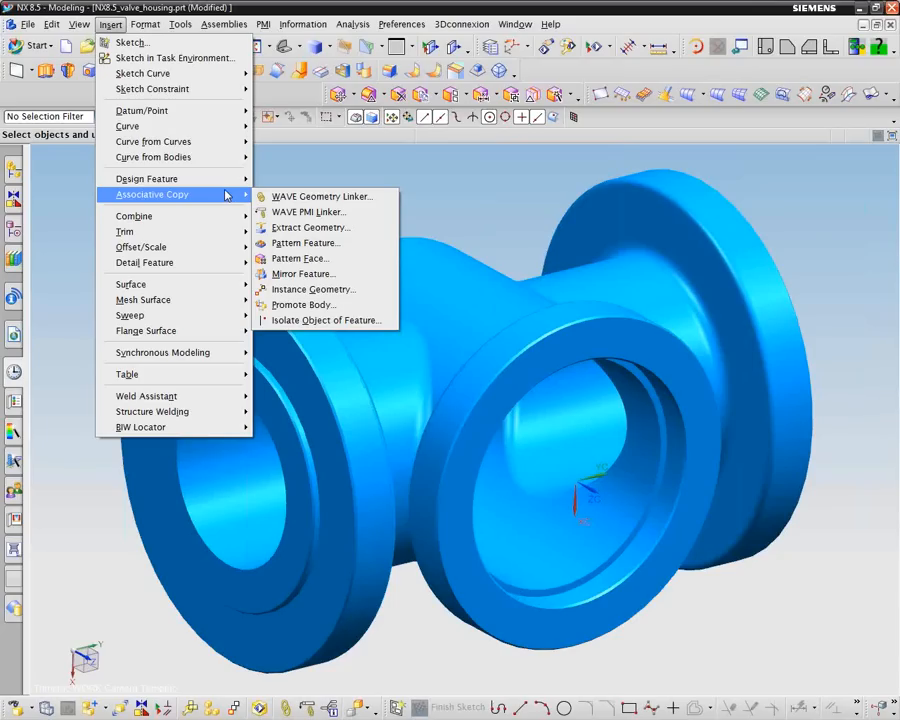
pyautogui.moveTo(310, 228)
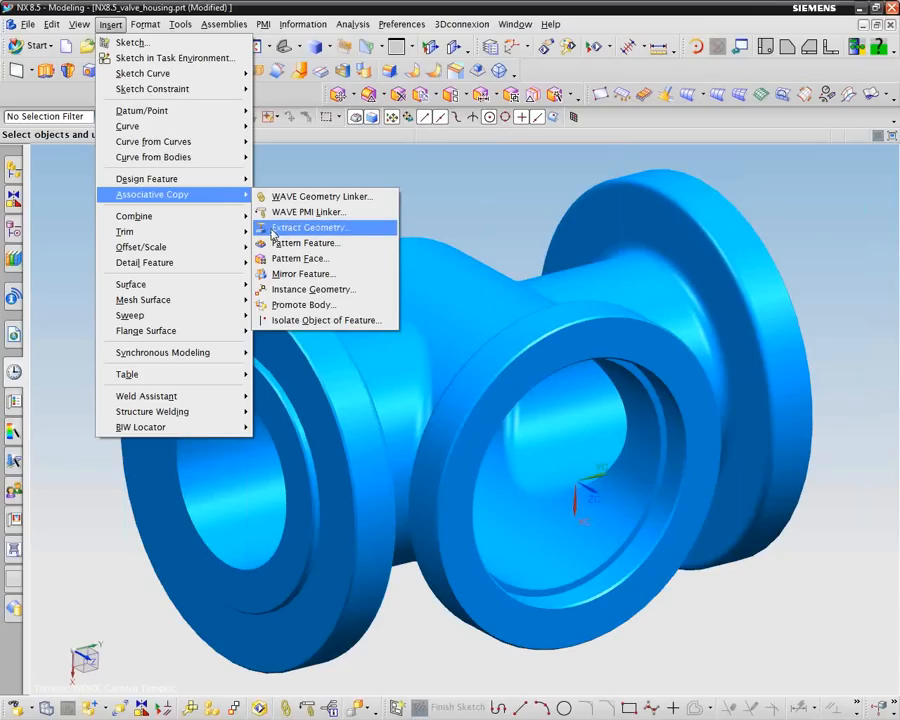
pyautogui.click(310, 228)
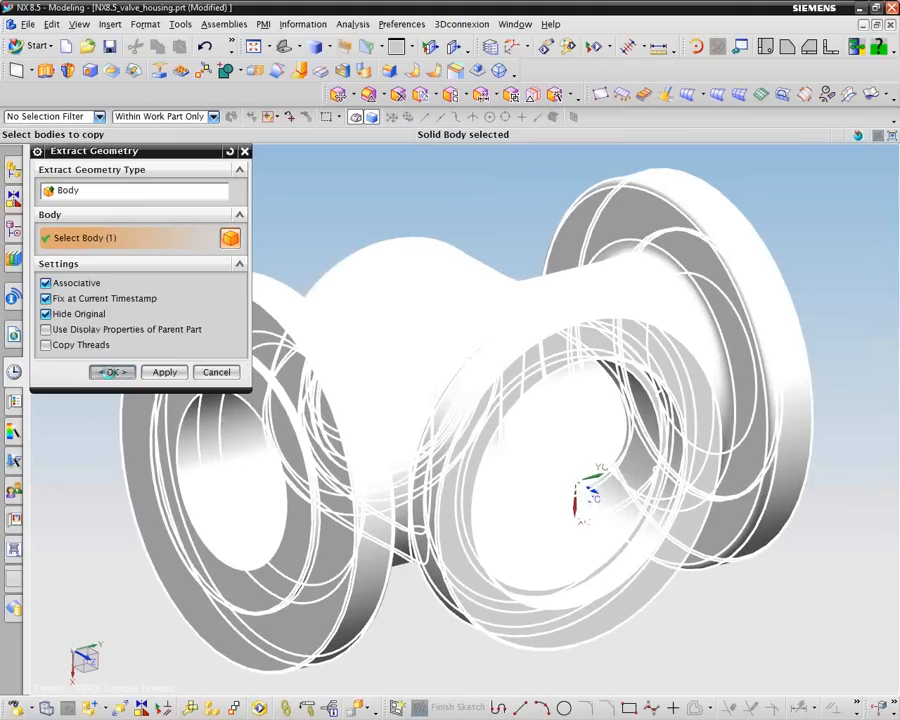
pyautogui.click(110, 372)
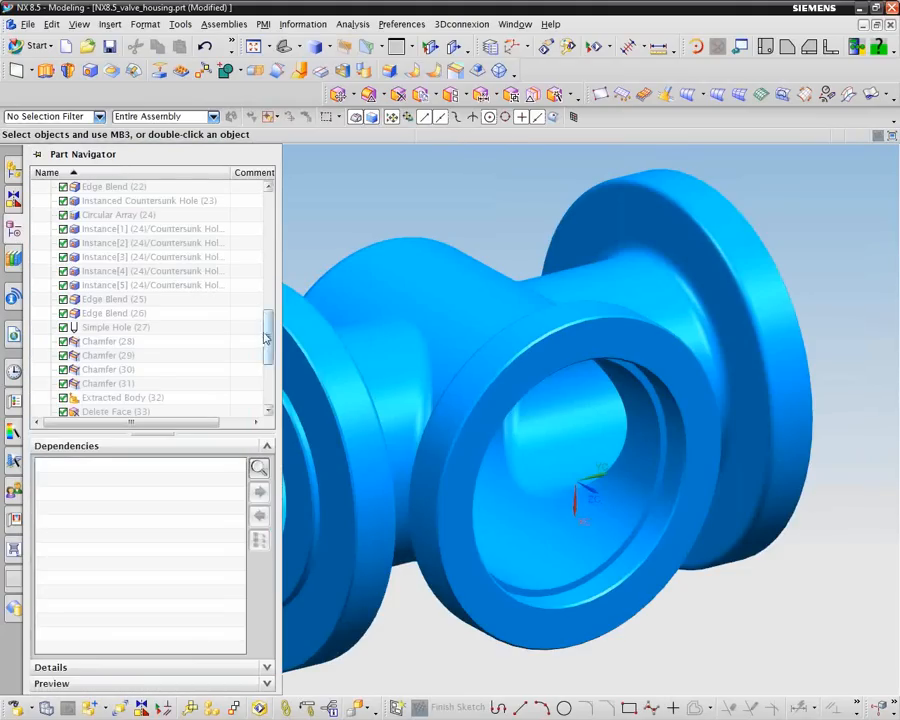
pyautogui.scroll(-3)
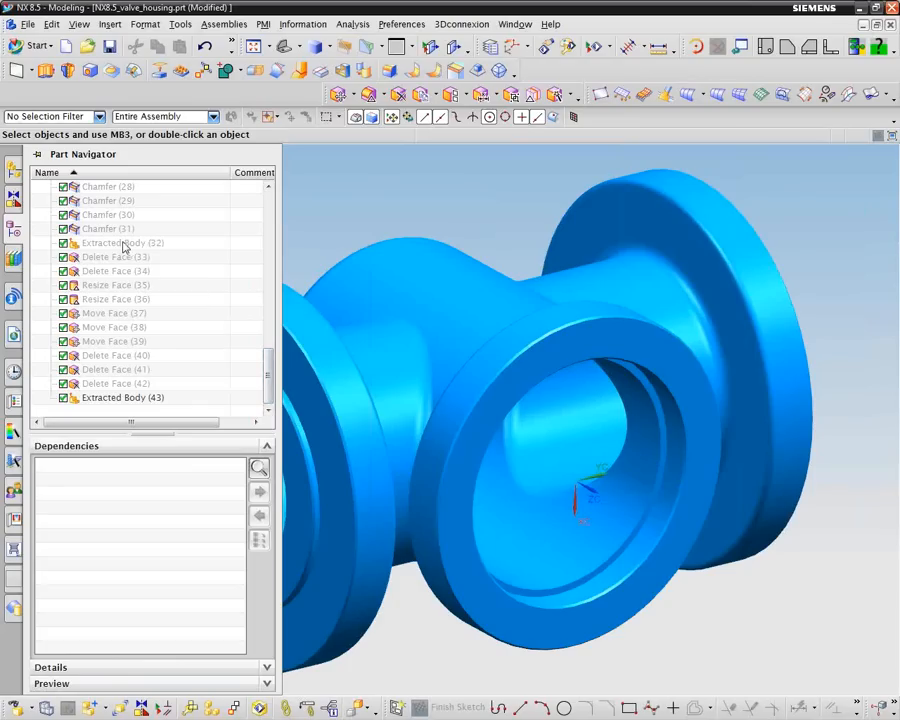
pyautogui.moveTo(144, 344)
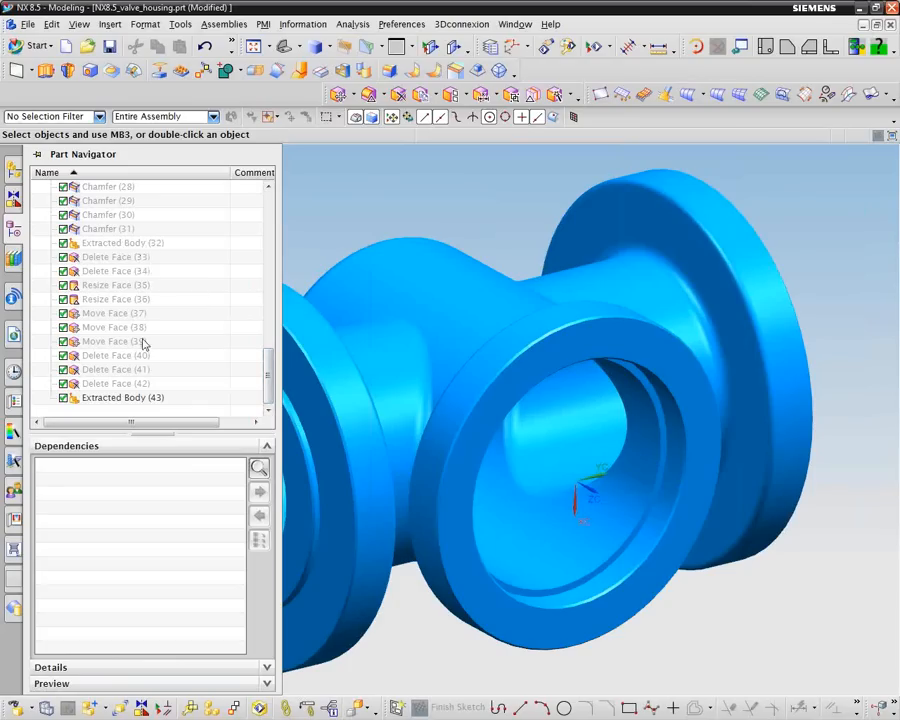
pyautogui.moveTo(128, 408)
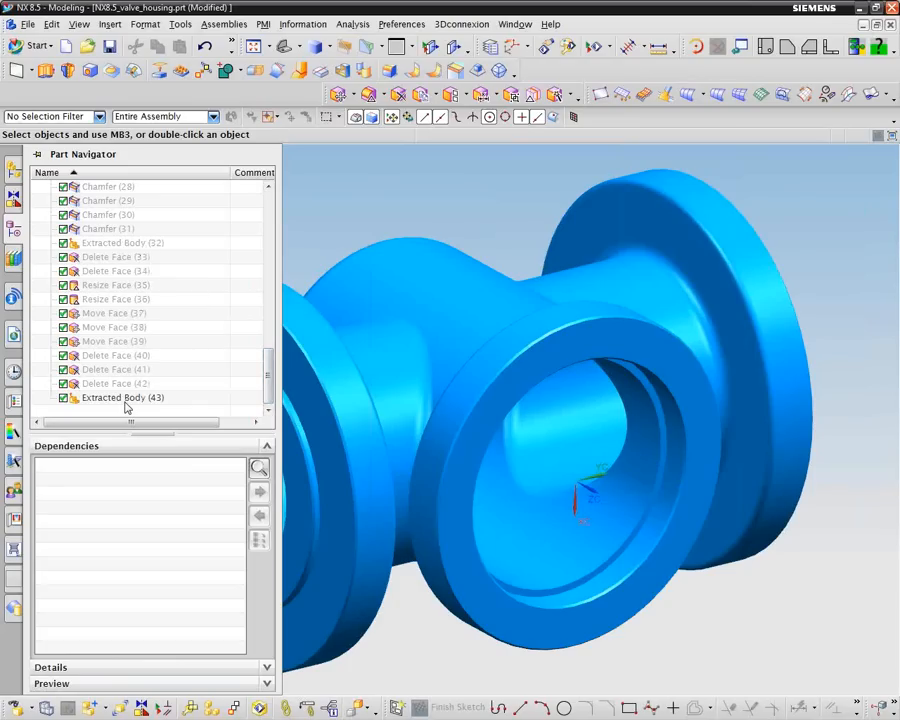
pyautogui.moveTo(308, 188)
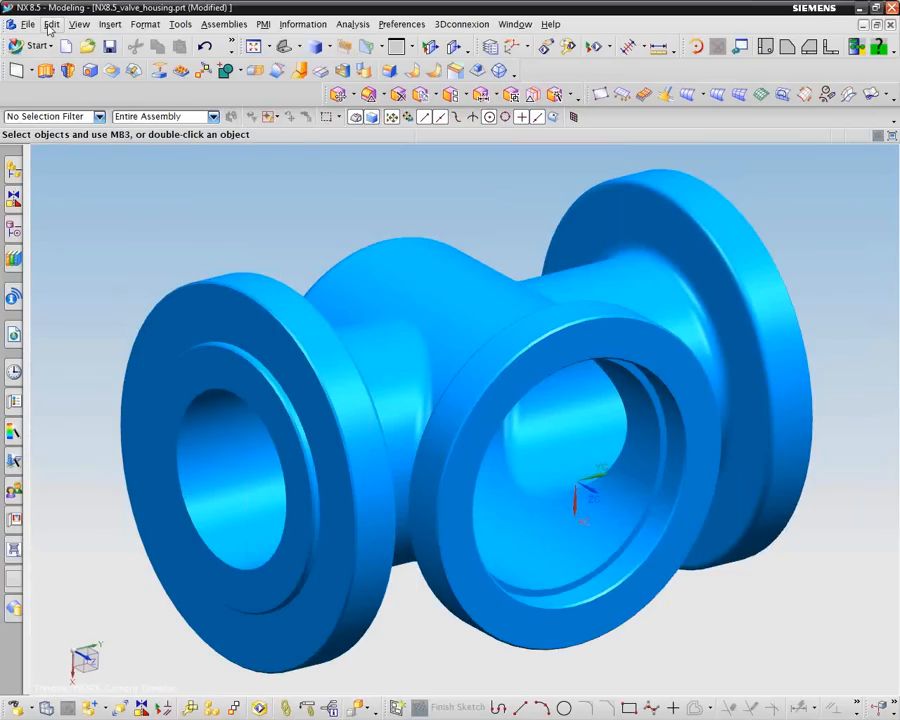
# Recolour the newest extracted housing copy opaque orange via Edit Object Display
pyautogui.click(52, 24)
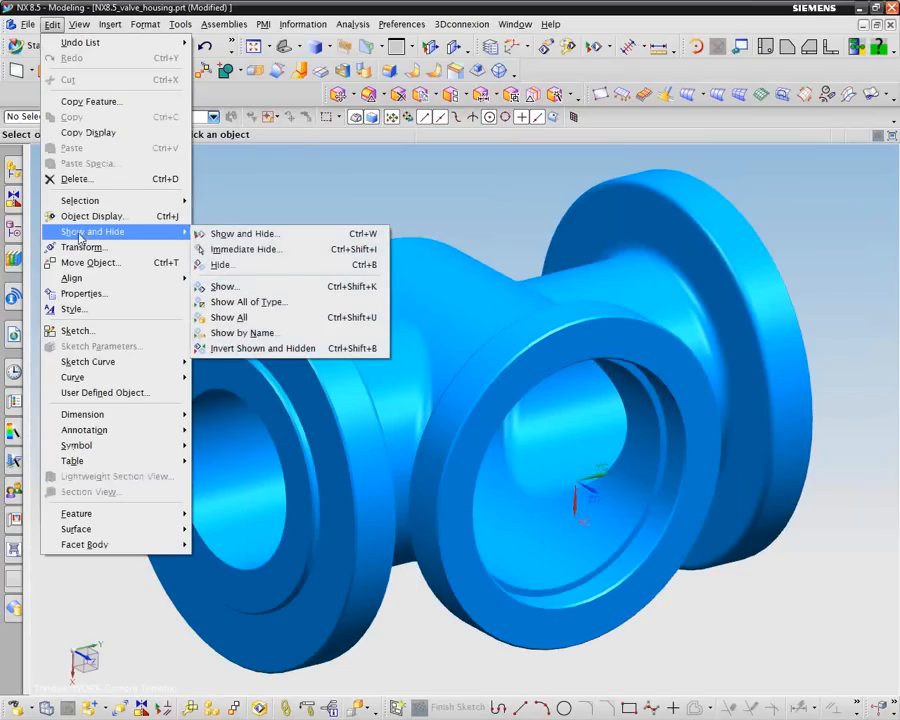
pyautogui.click(224, 286)
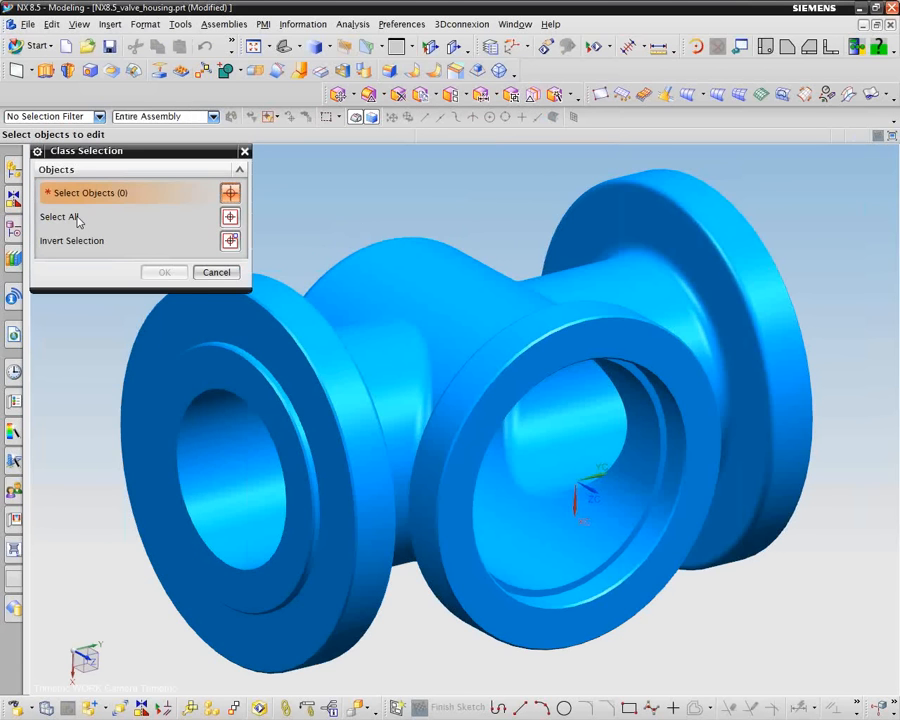
pyautogui.moveTo(348, 318)
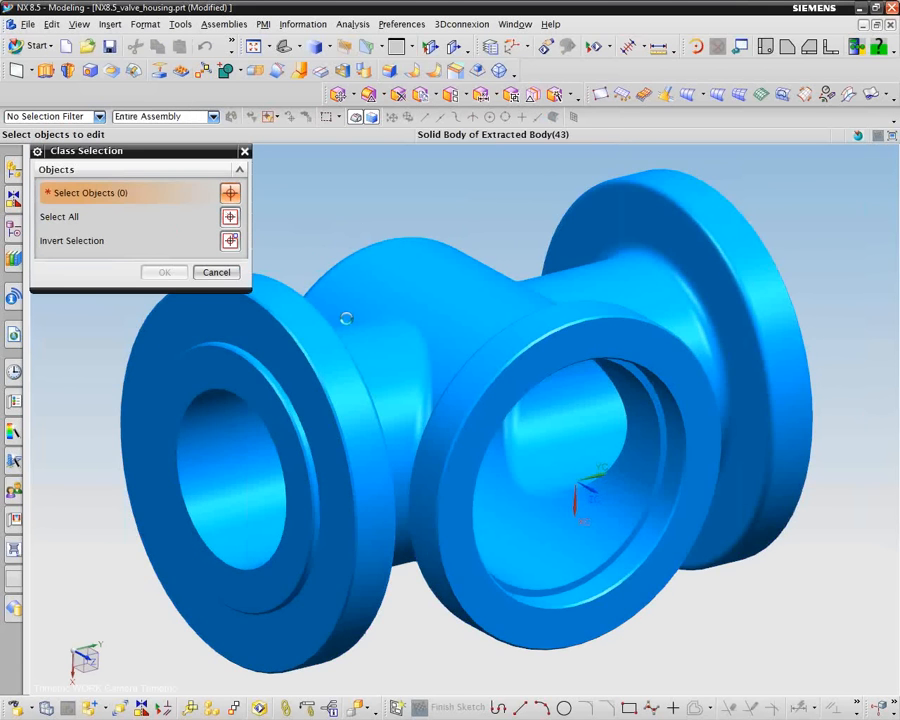
pyautogui.click(164, 272)
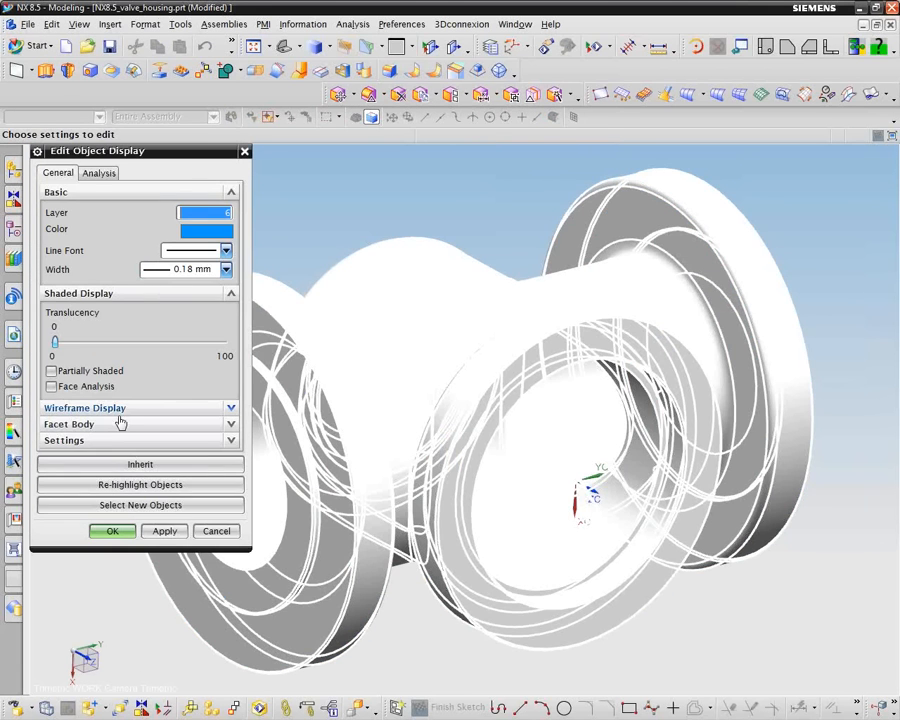
pyautogui.click(208, 230)
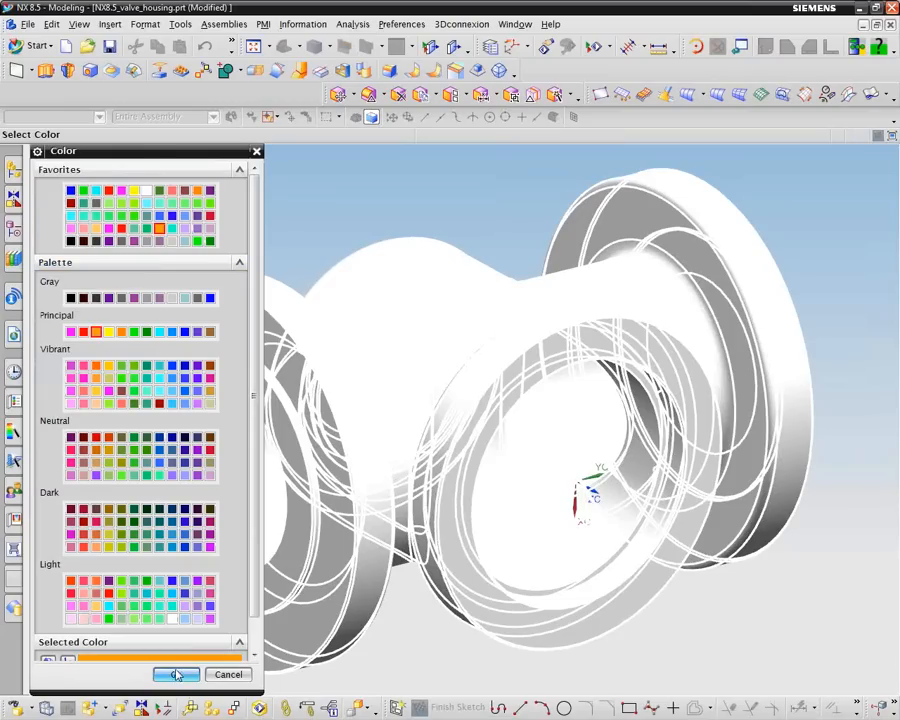
pyautogui.click(176, 674)
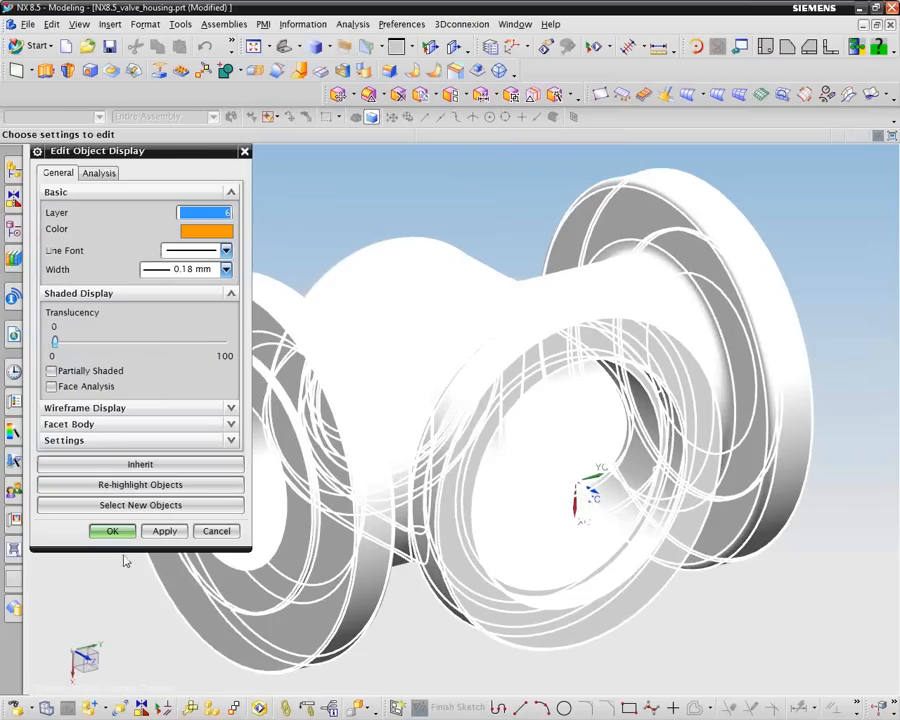
pyautogui.click(112, 532)
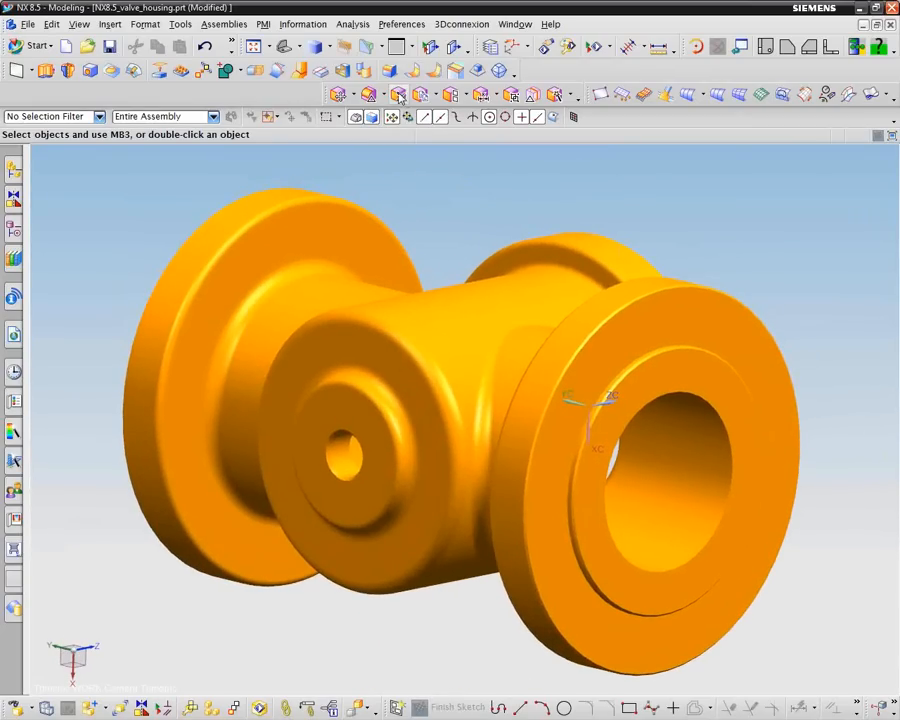
# Begin Delete Face on the orange core with the face rule set to Region Faces
pyautogui.click(400, 96)
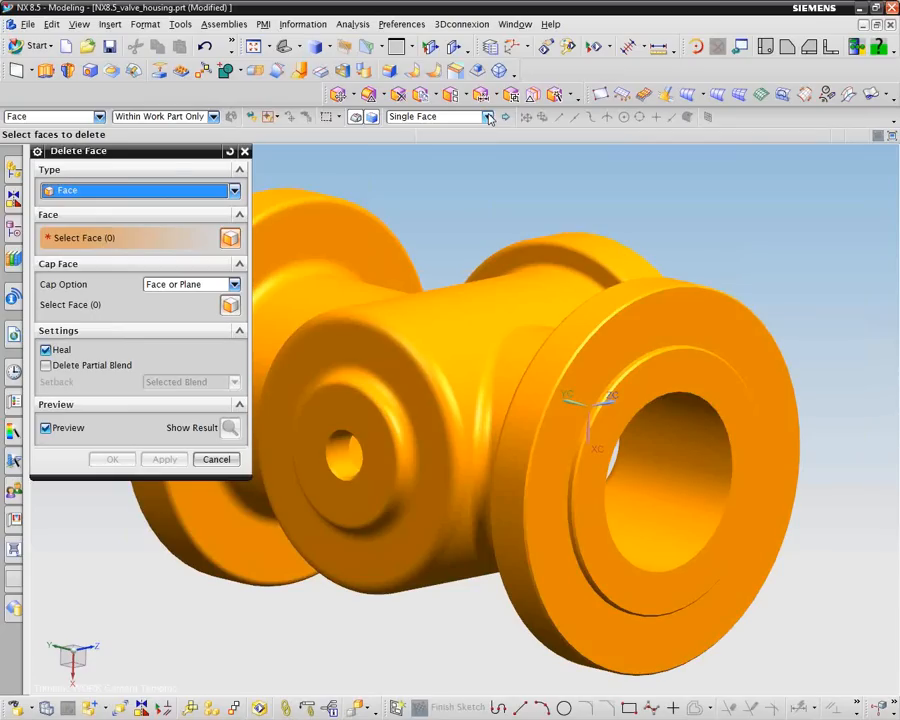
pyautogui.click(488, 116)
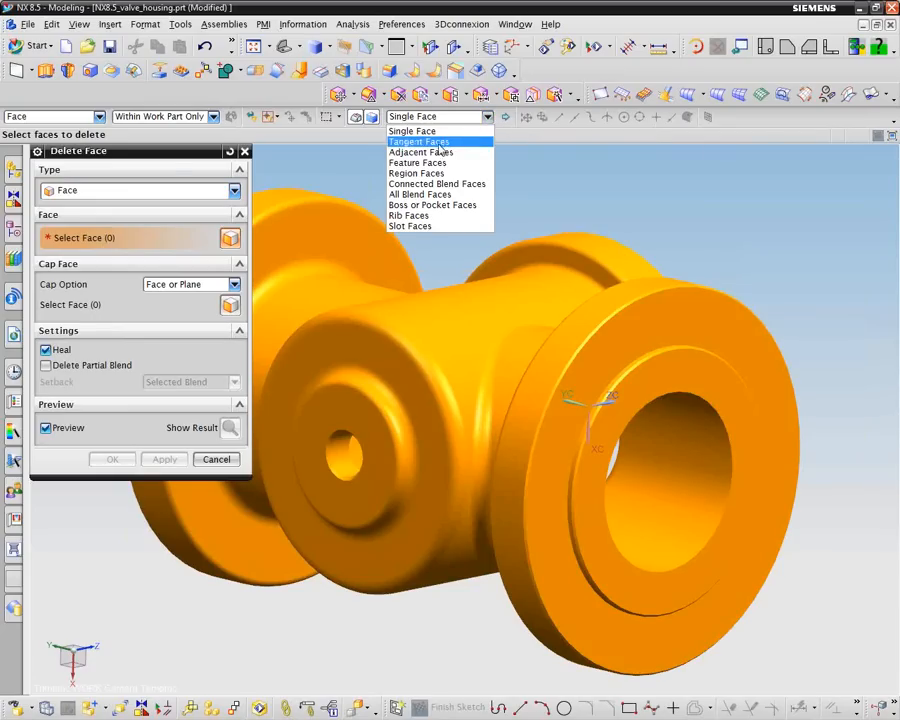
pyautogui.click(416, 172)
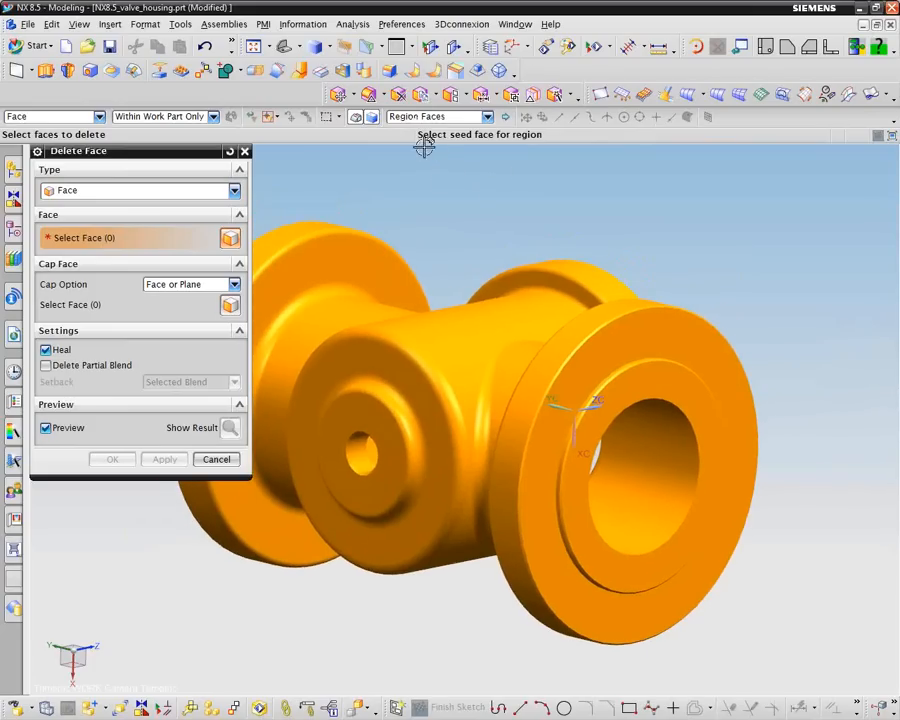
pyautogui.moveTo(518, 144)
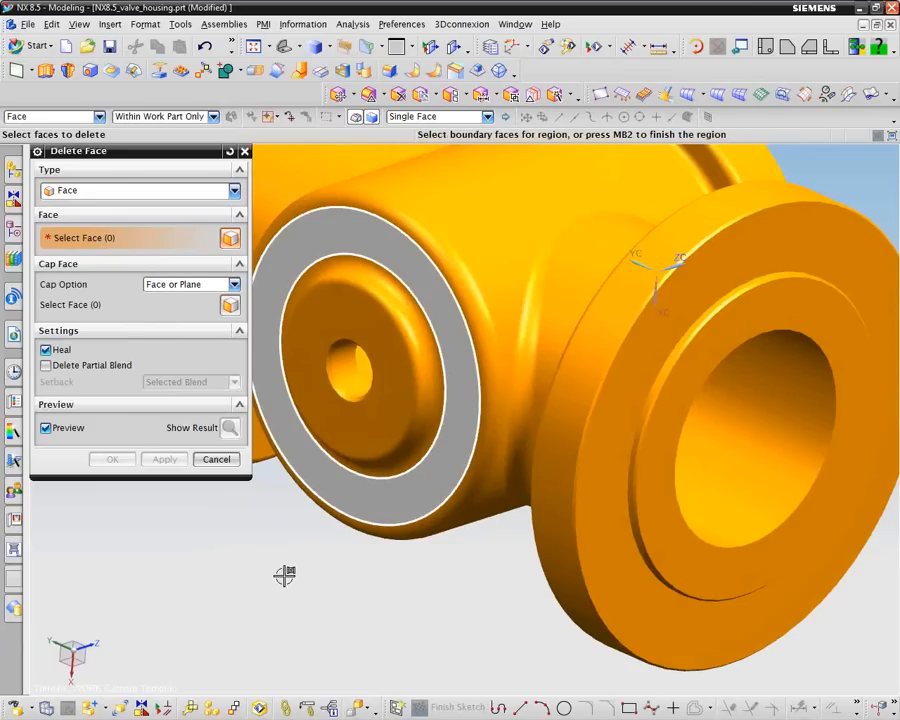
pyautogui.moveTo(444, 150)
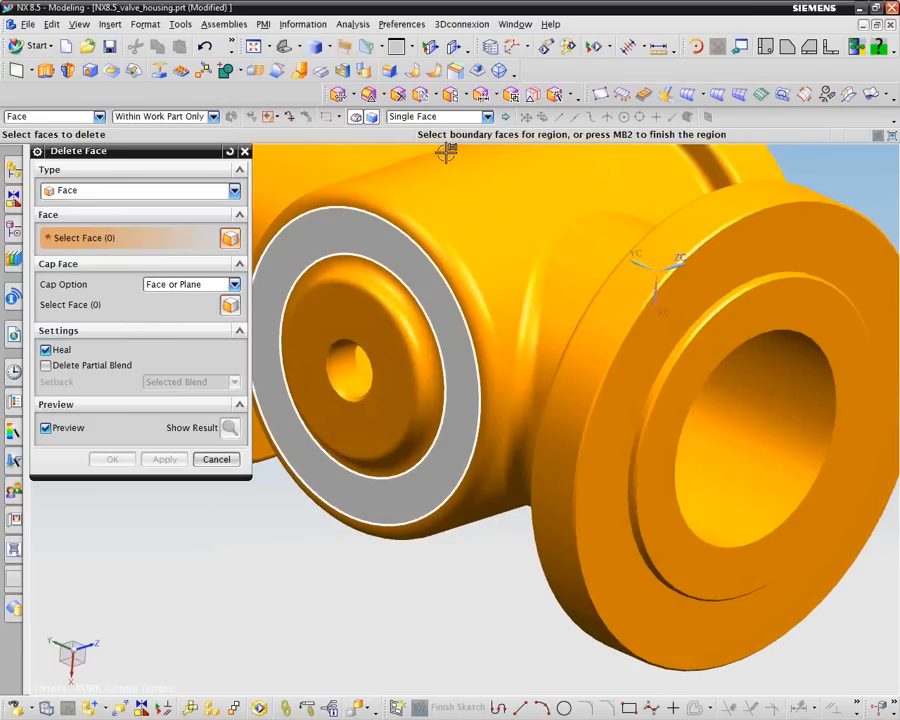
pyautogui.moveTo(242, 536)
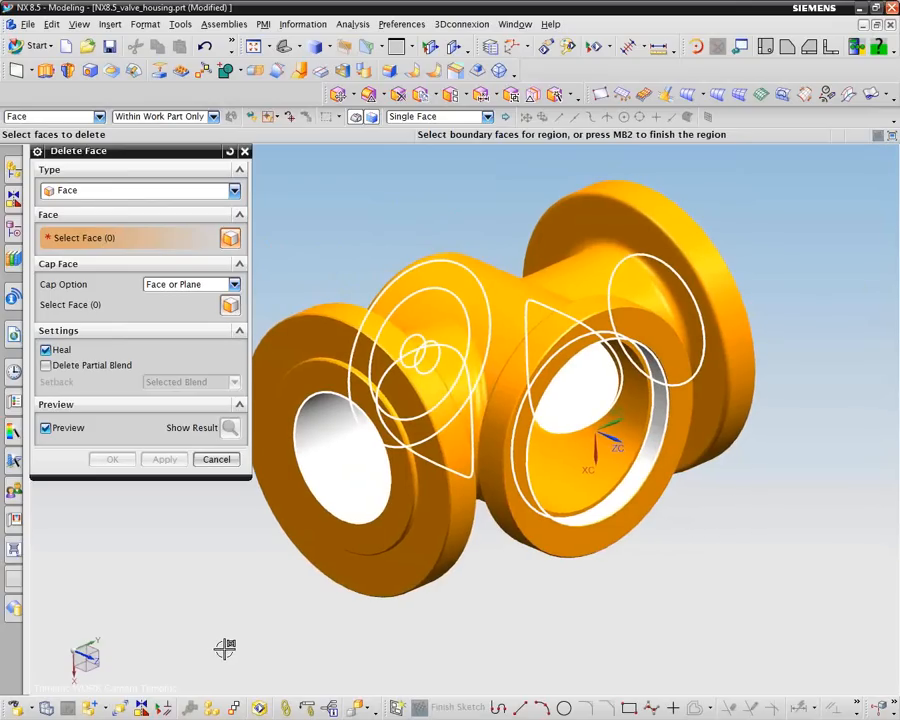
pyautogui.moveTo(228, 580)
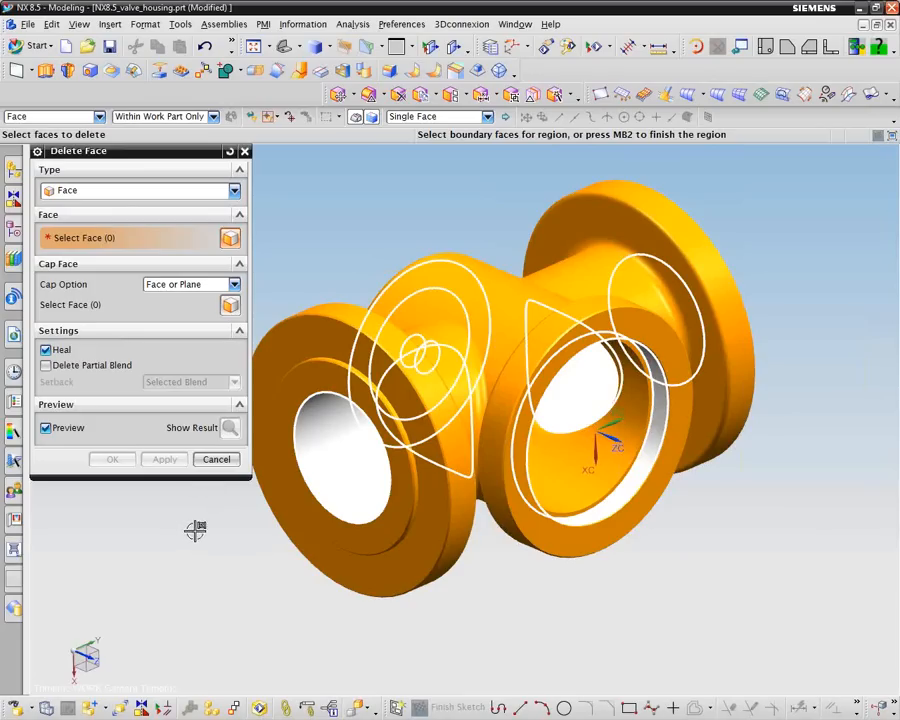
pyautogui.moveTo(322, 290)
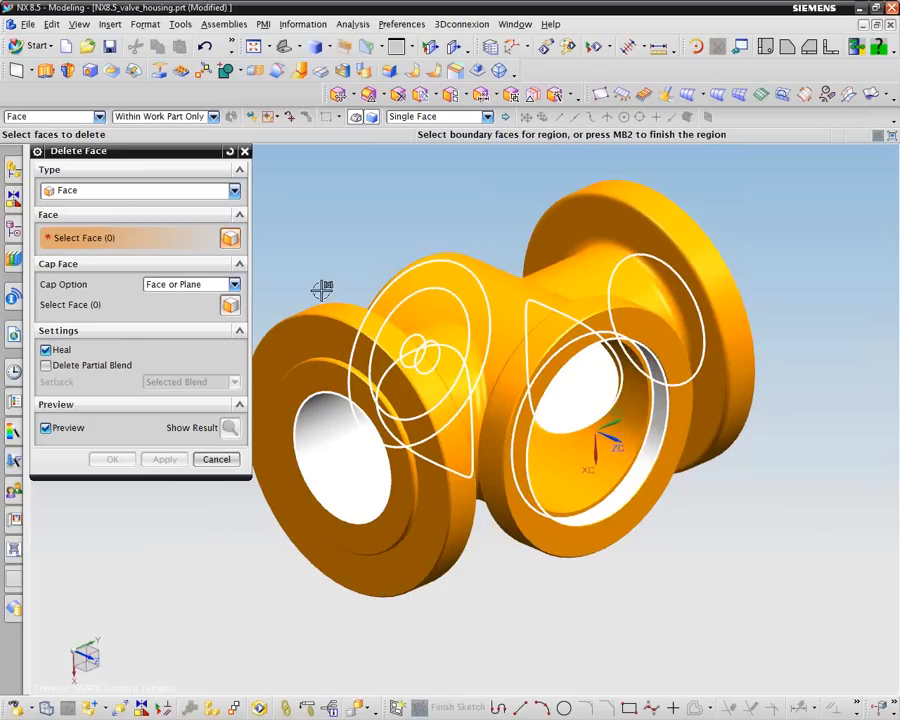
pyautogui.moveTo(722, 176)
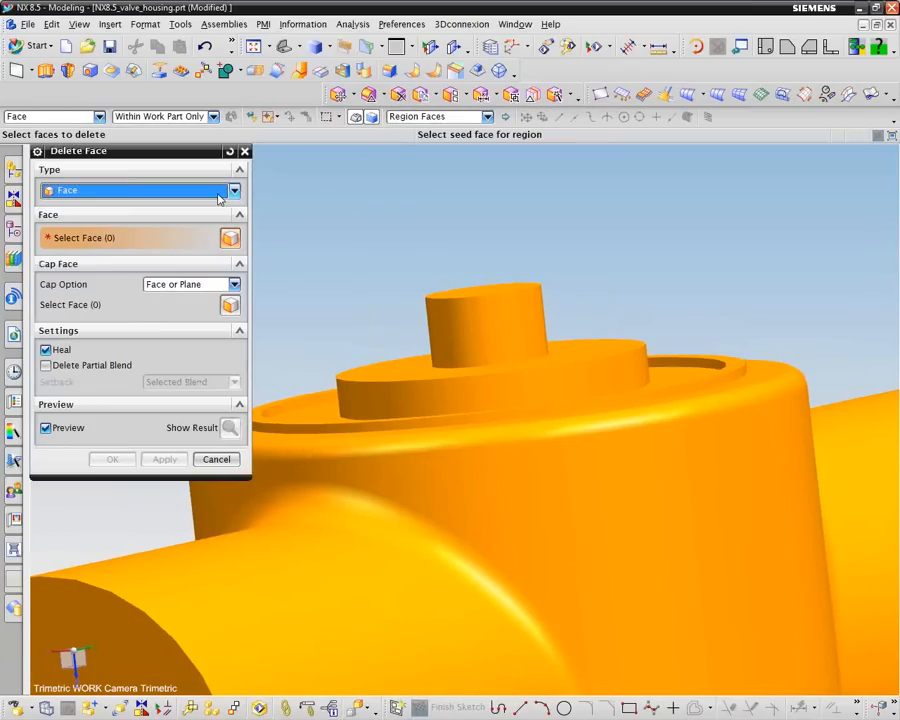
pyautogui.moveTo(482, 130)
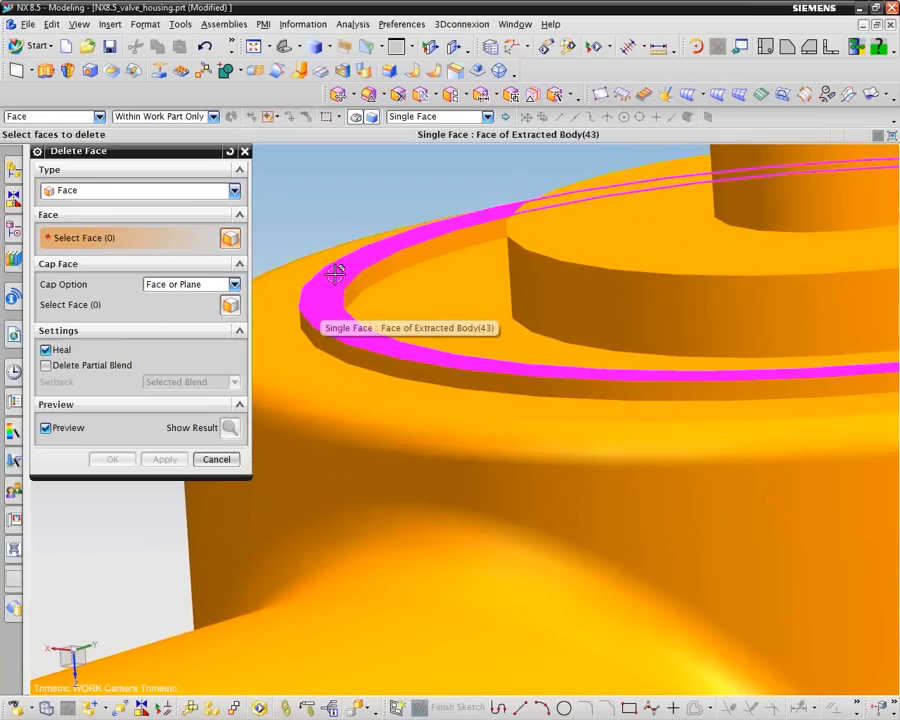
pyautogui.moveTo(336, 284)
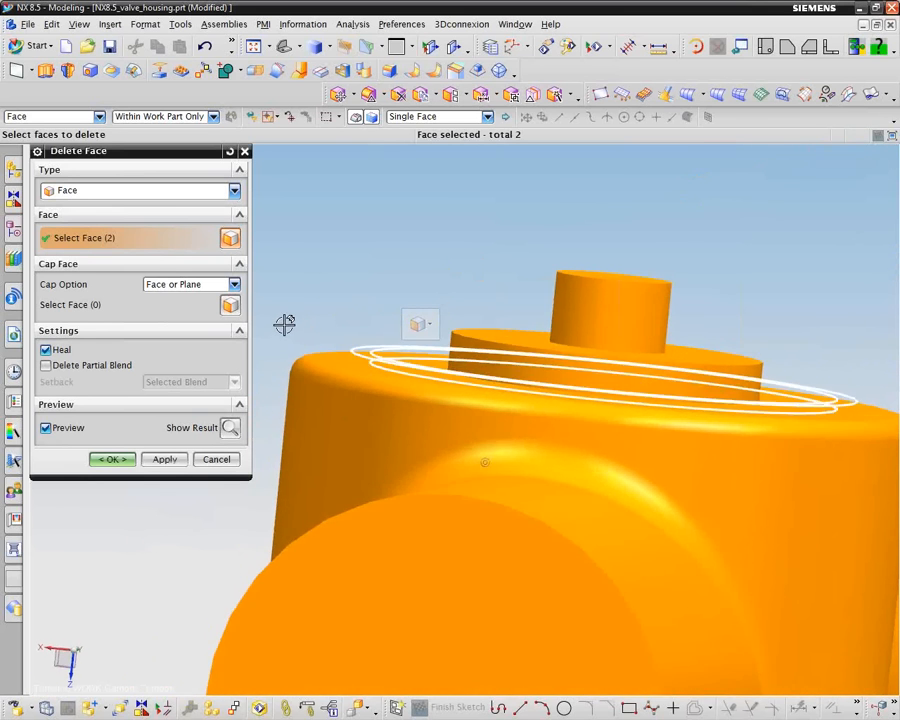
# Remove the two stepped ring faces at the base of the top boss
pyautogui.click(110, 458)
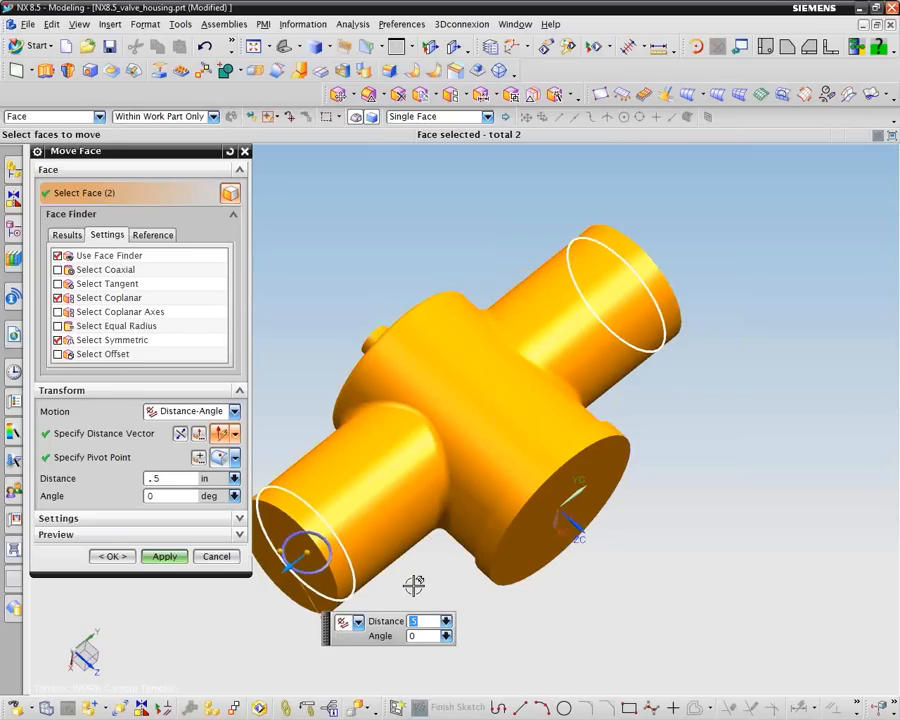
pyautogui.moveTo(180, 588)
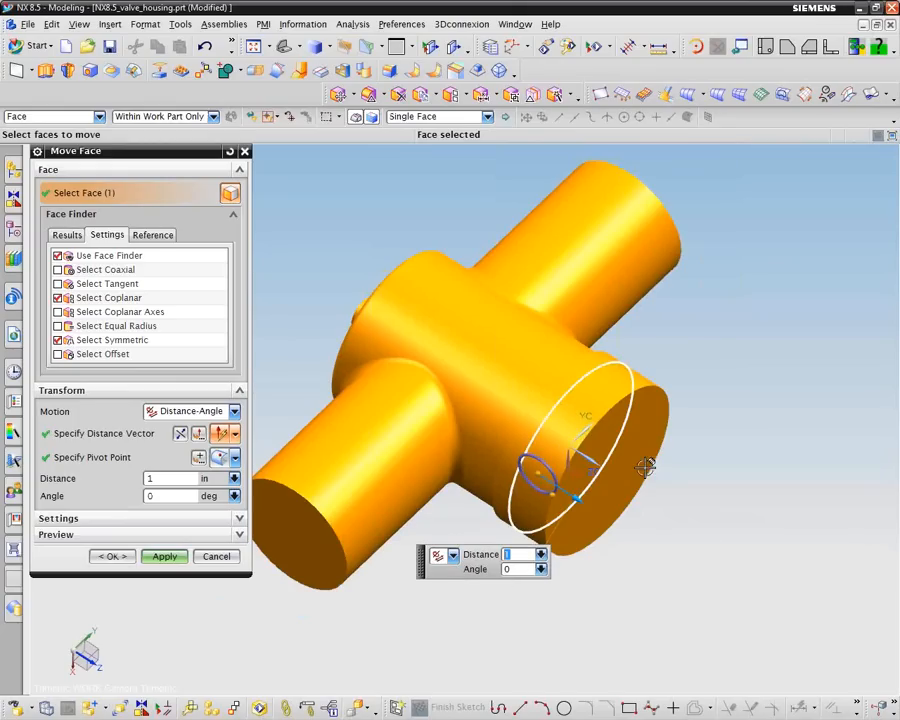
# Move the cylinder end faces outward by the entered distance to lengthen both ends
pyautogui.click(164, 556)
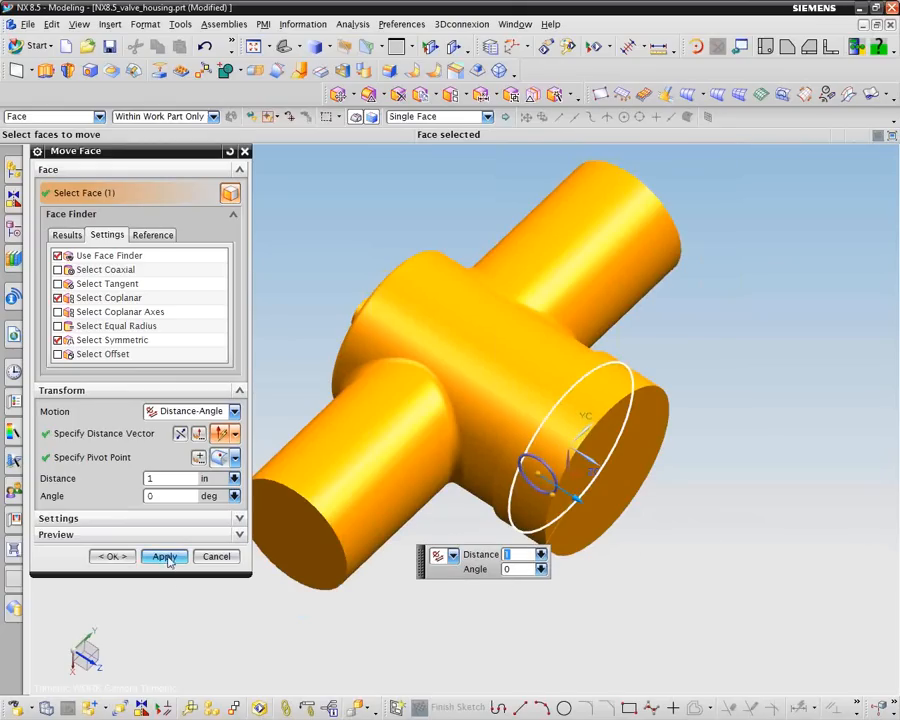
pyautogui.click(164, 556)
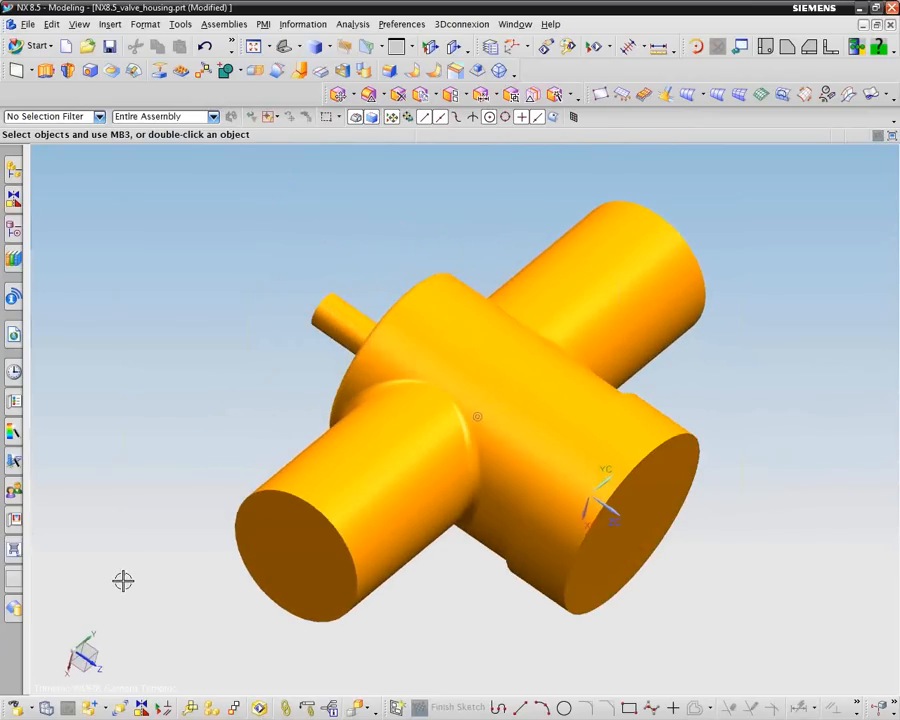
pyautogui.moveTo(76, 224)
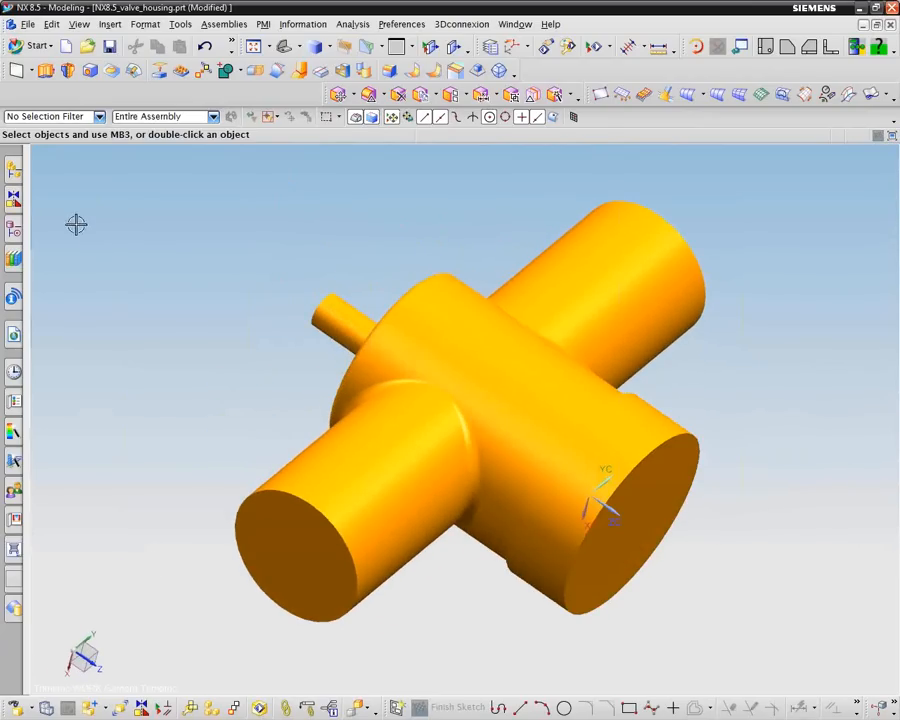
pyautogui.moveTo(56, 28)
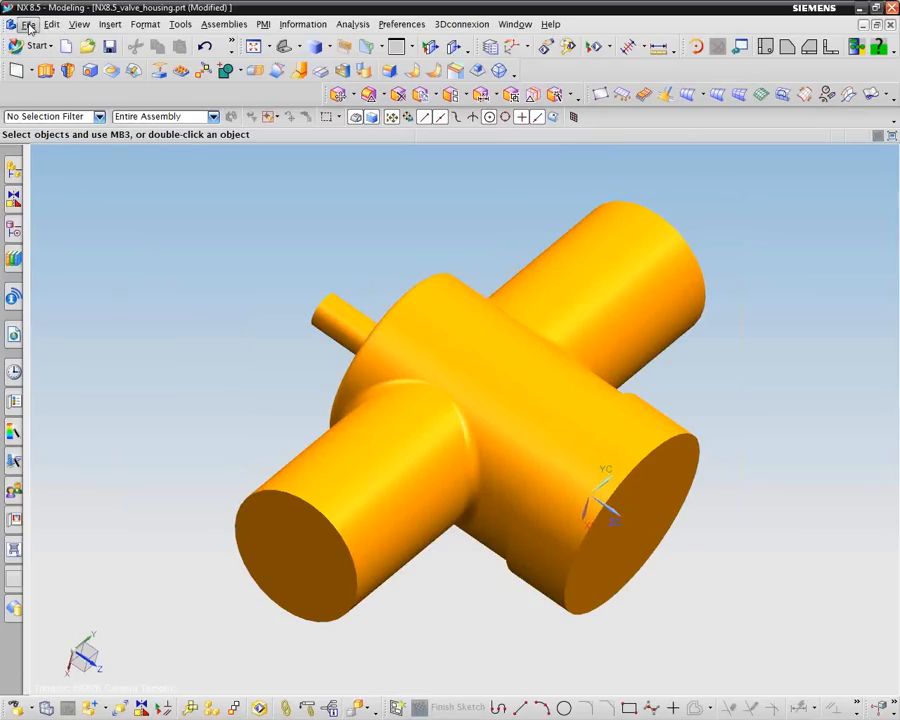
# Show the blue stock body and set its translucency to 74 so the orange core shows through
pyautogui.click(28, 24)
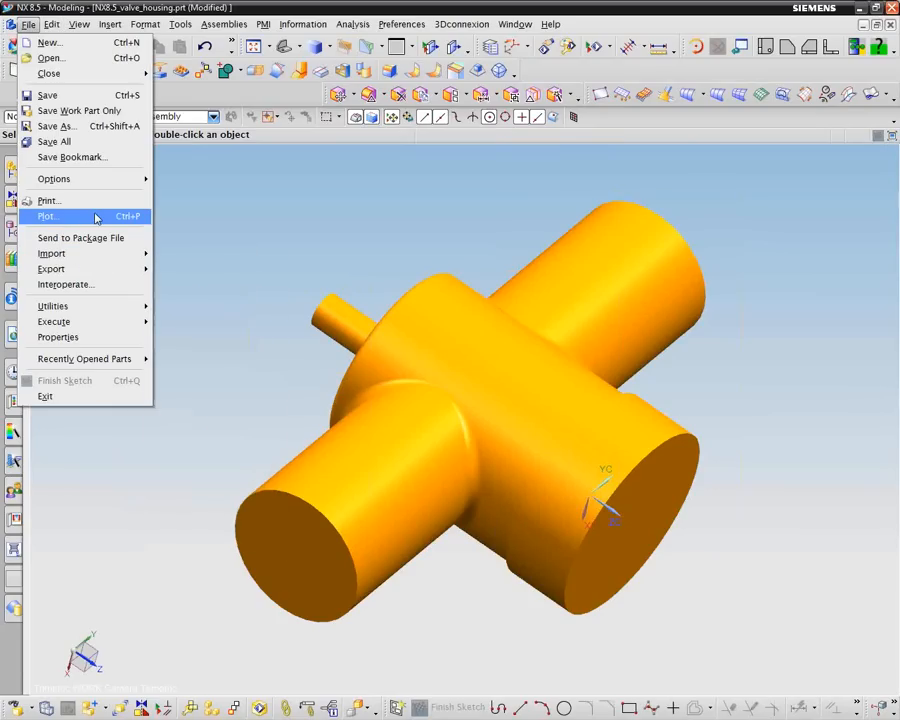
pyautogui.click(52, 24)
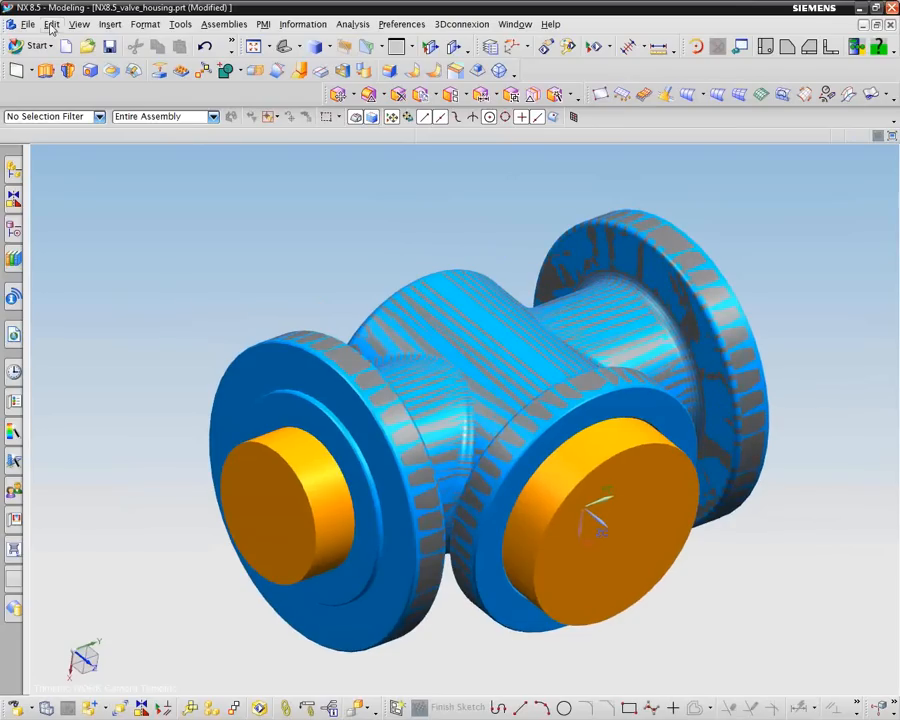
pyautogui.click(52, 24)
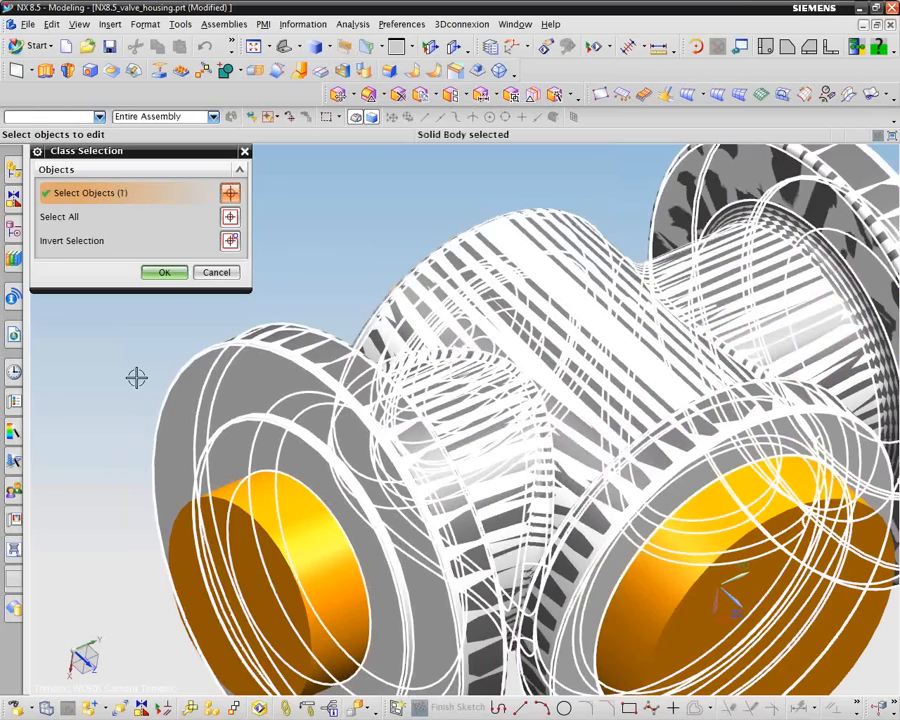
pyautogui.click(164, 272)
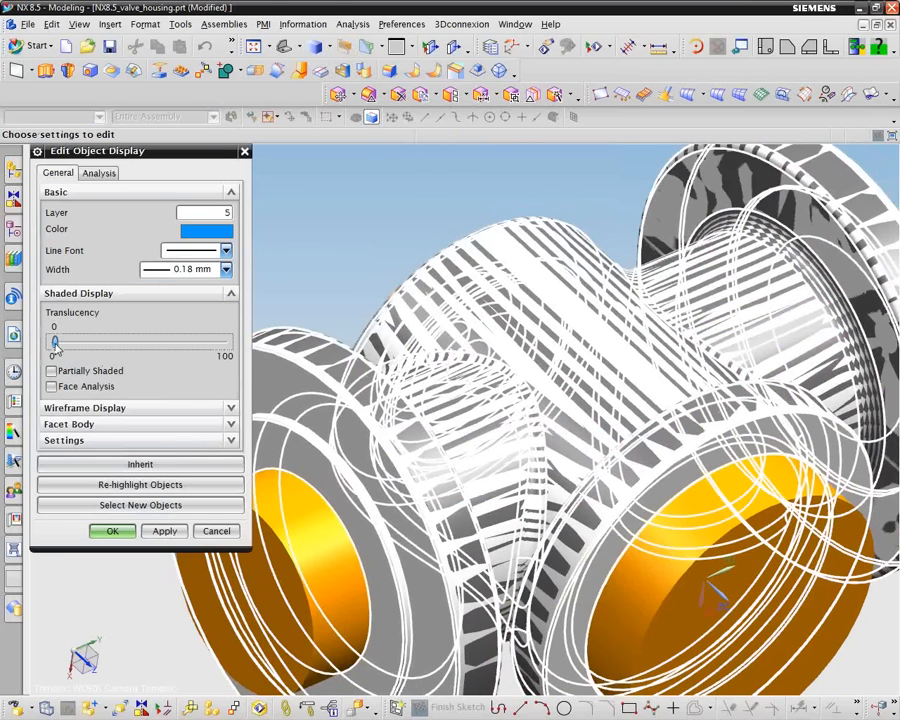
pyautogui.moveTo(56, 342); pyautogui.dragTo(186, 342)
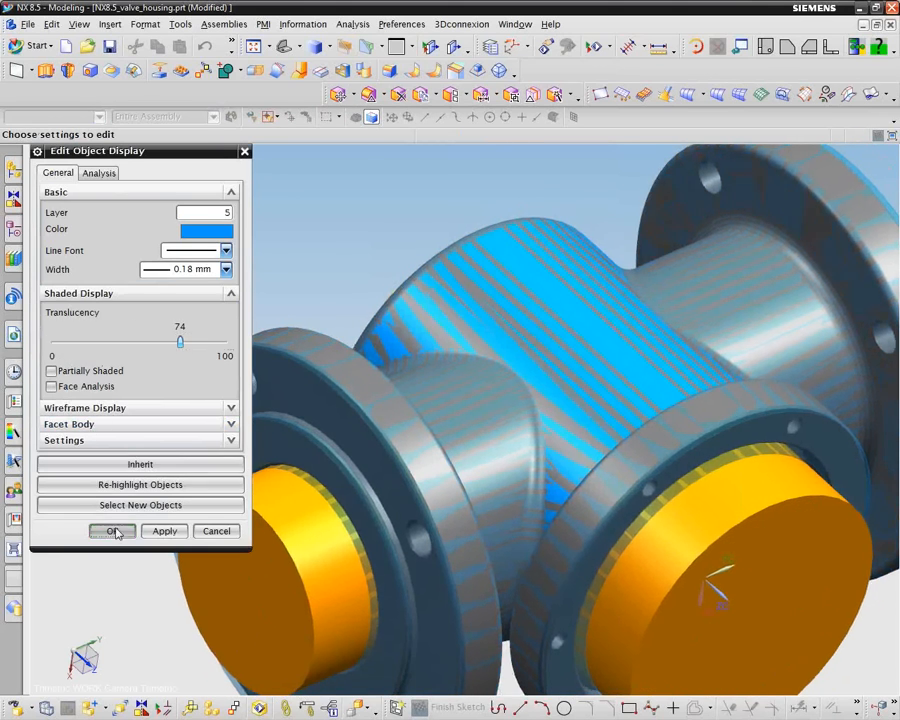
pyautogui.click(112, 532)
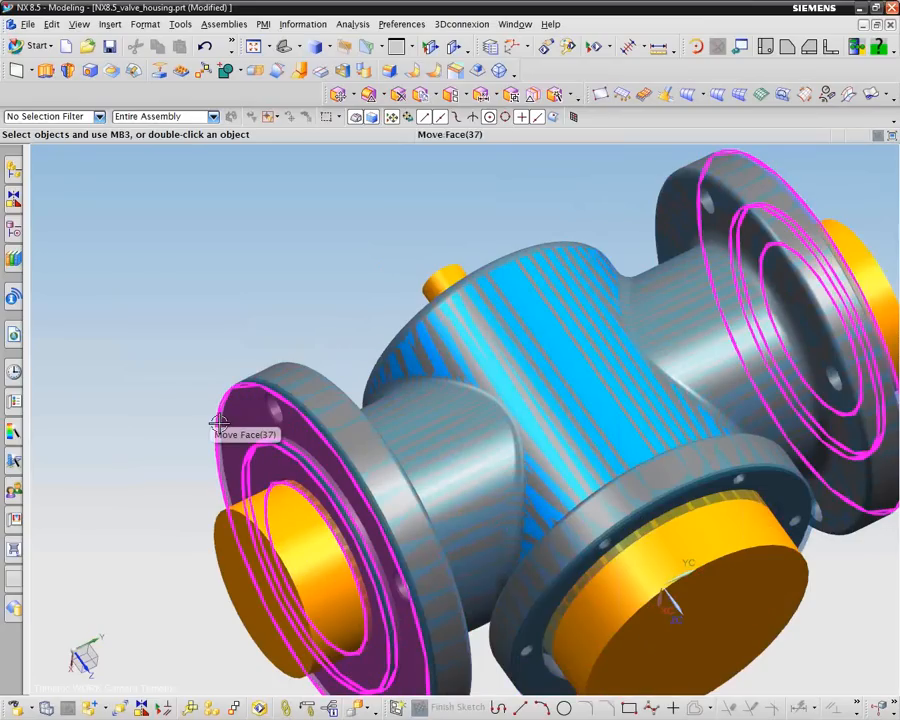
pyautogui.moveTo(218, 450)
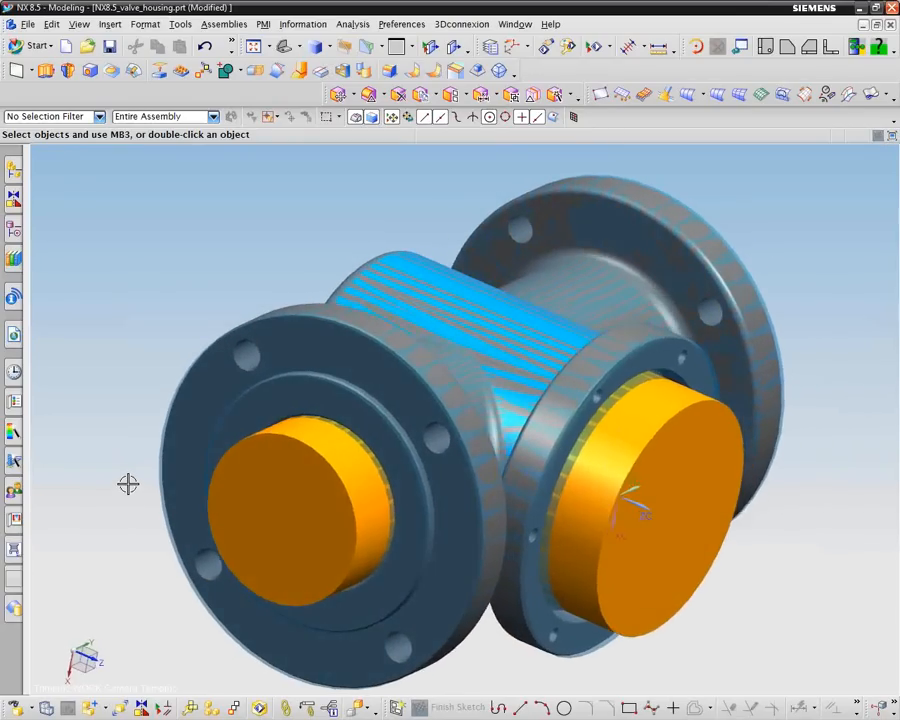
pyautogui.moveTo(128, 486); pyautogui.dragTo(368, 292)
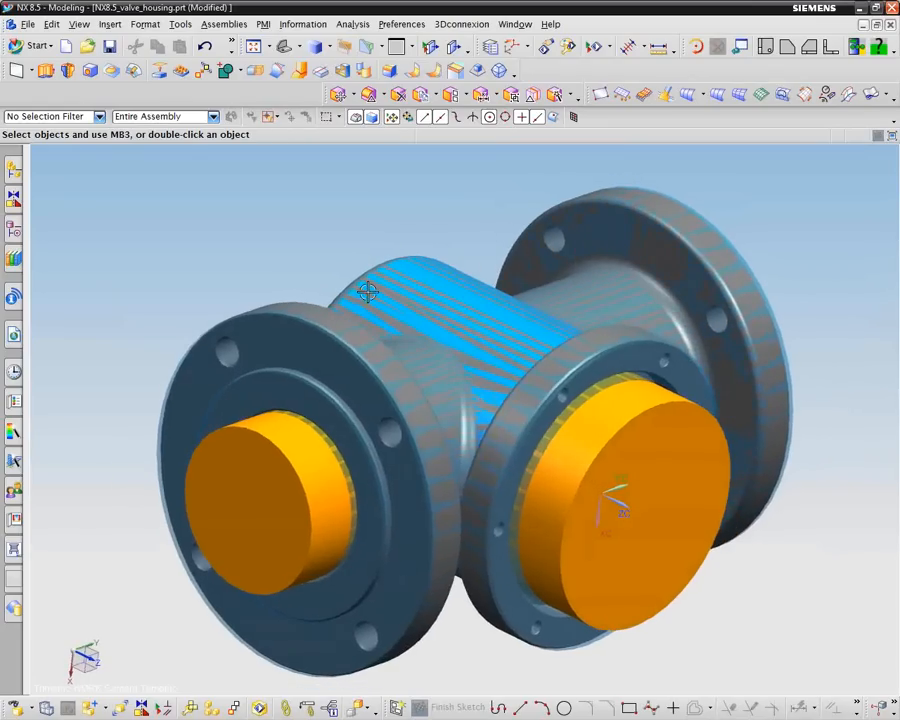
pyautogui.moveTo(368, 292); pyautogui.dragTo(324, 196)
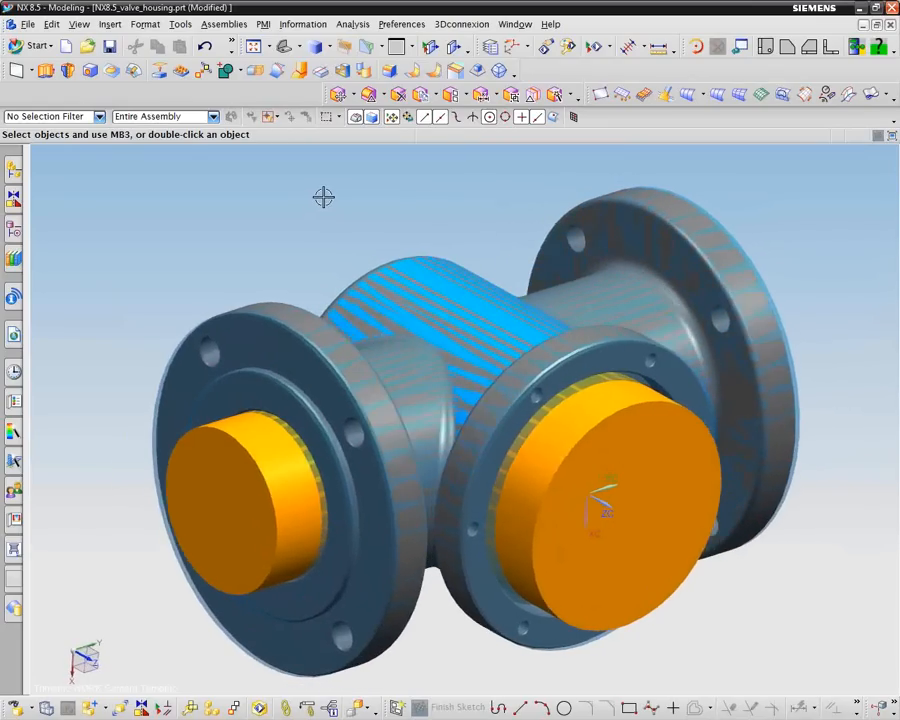
pyautogui.moveTo(324, 196); pyautogui.dragTo(524, 196)
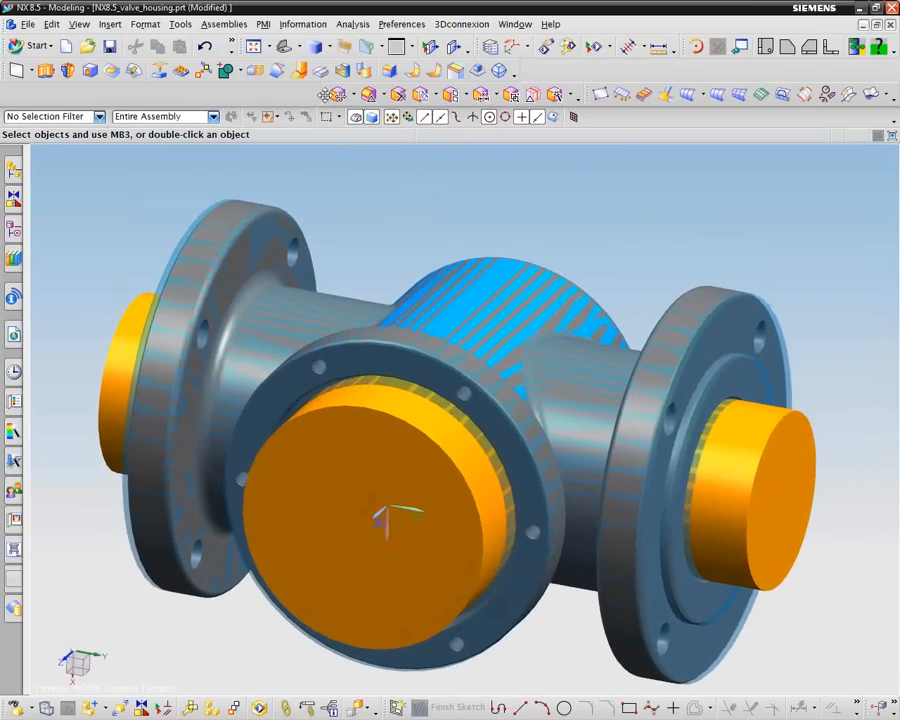
pyautogui.moveTo(388, 200)
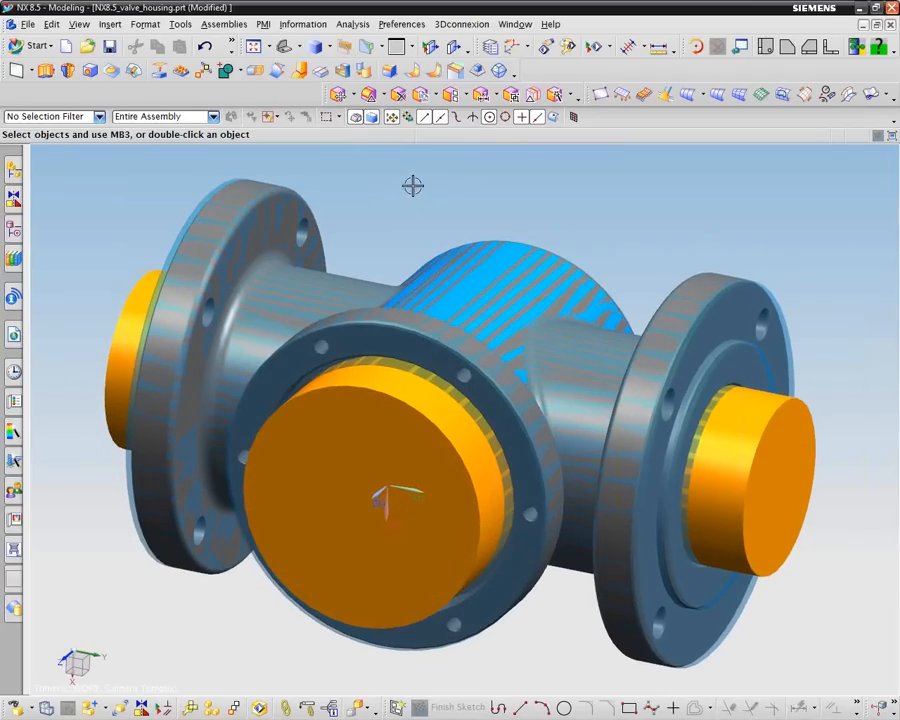
pyautogui.moveTo(410, 188)
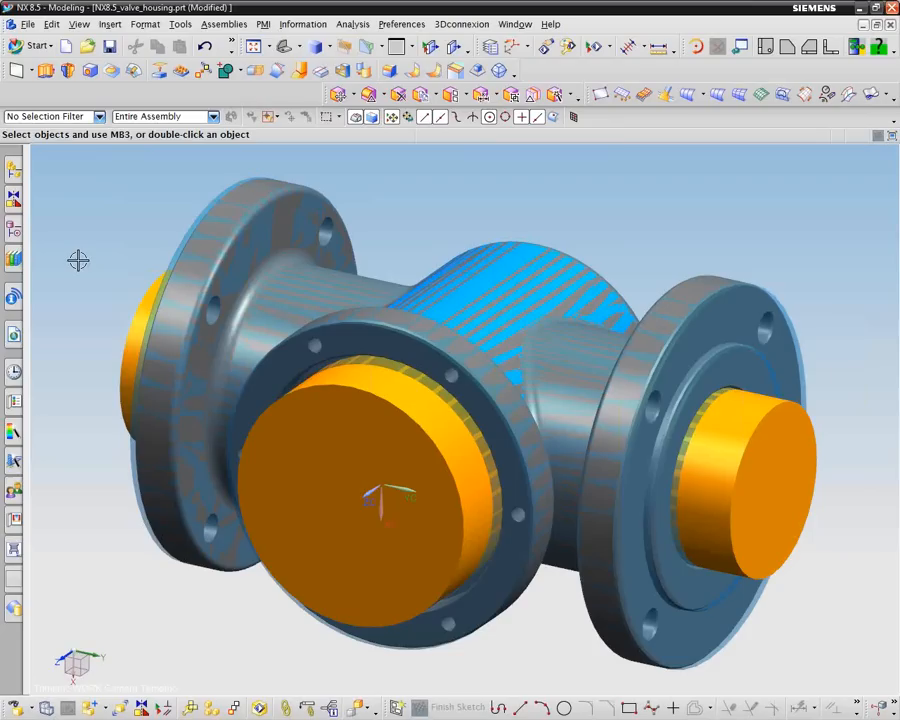
pyautogui.moveTo(58, 260)
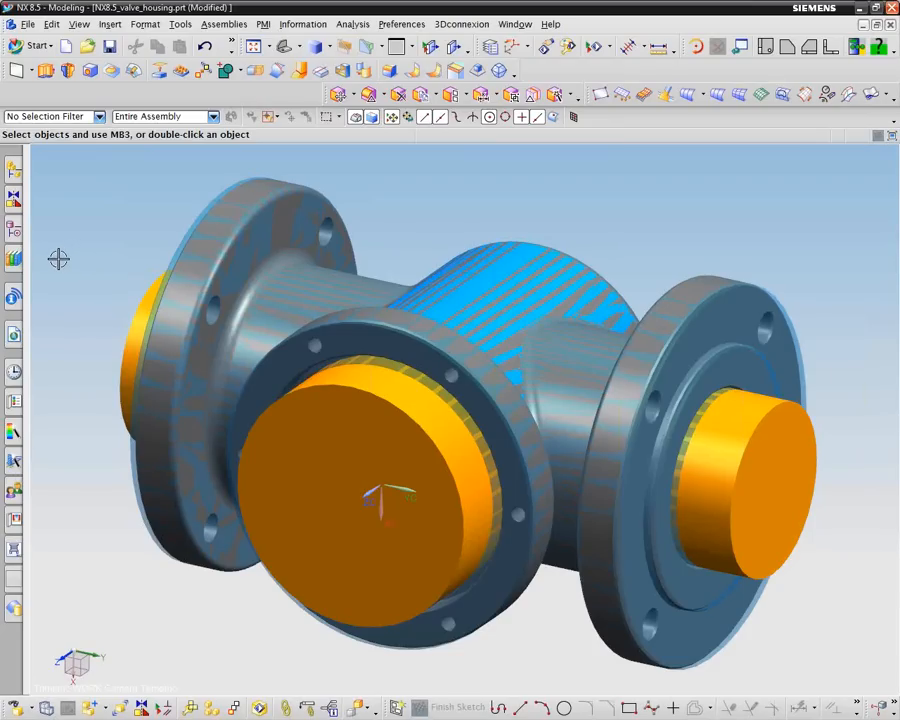